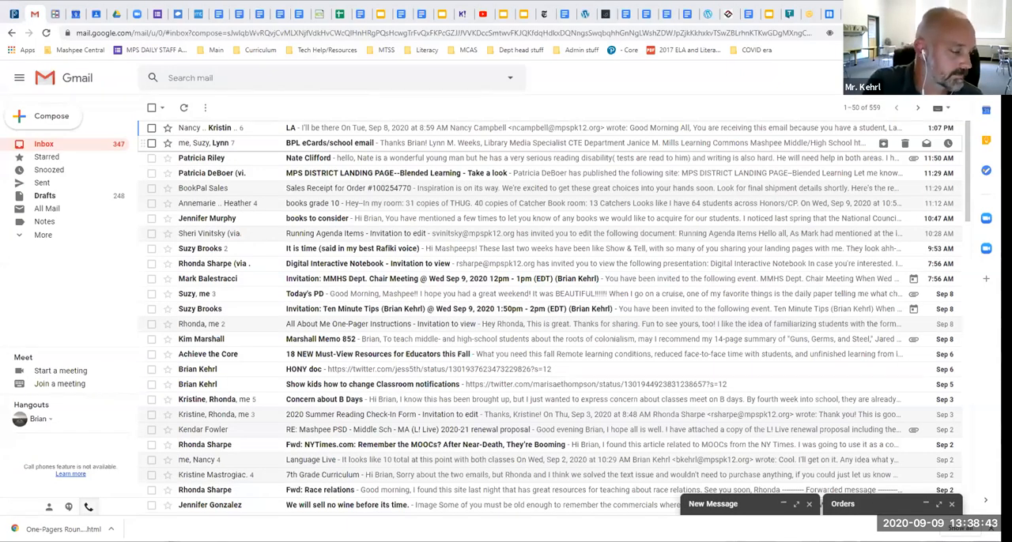
pyautogui.moveTo(247, 142)
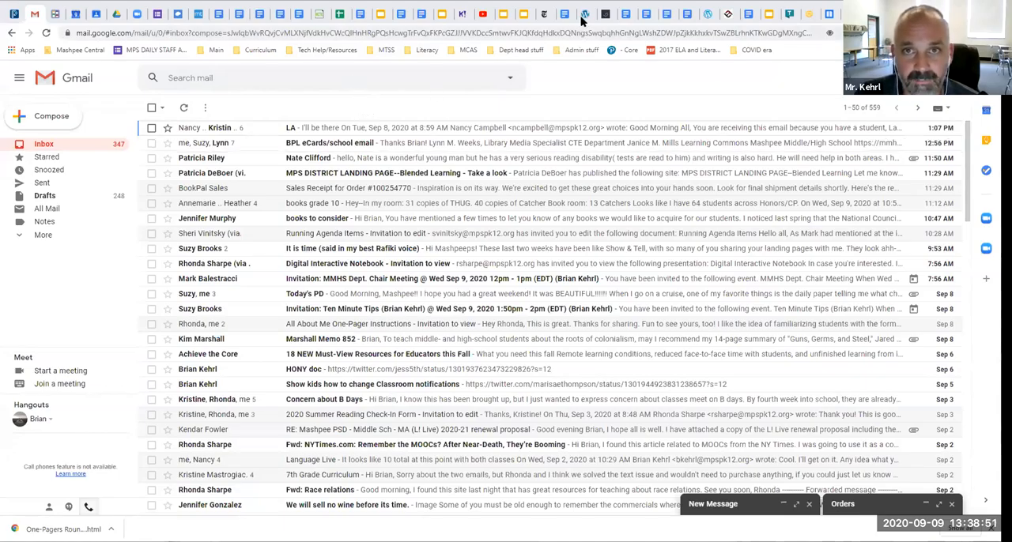
# Step: Switch from Gmail to the '2020 - To Do and Notes' document
pyautogui.click(566, 14)
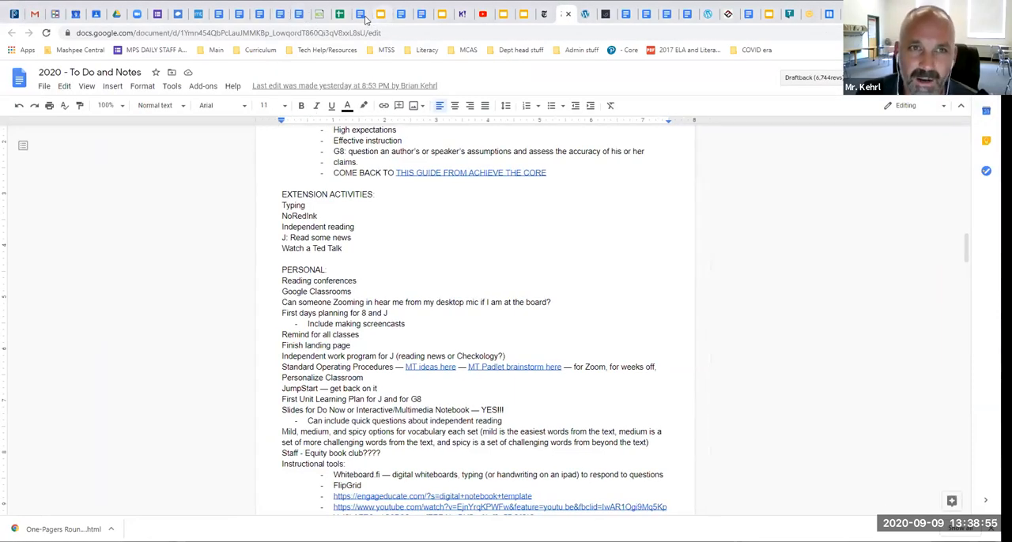
# Step: Switch to the 'Summer Reading Assessment 2020: One Pager (Fiction)' document
pyautogui.click(340, 13)
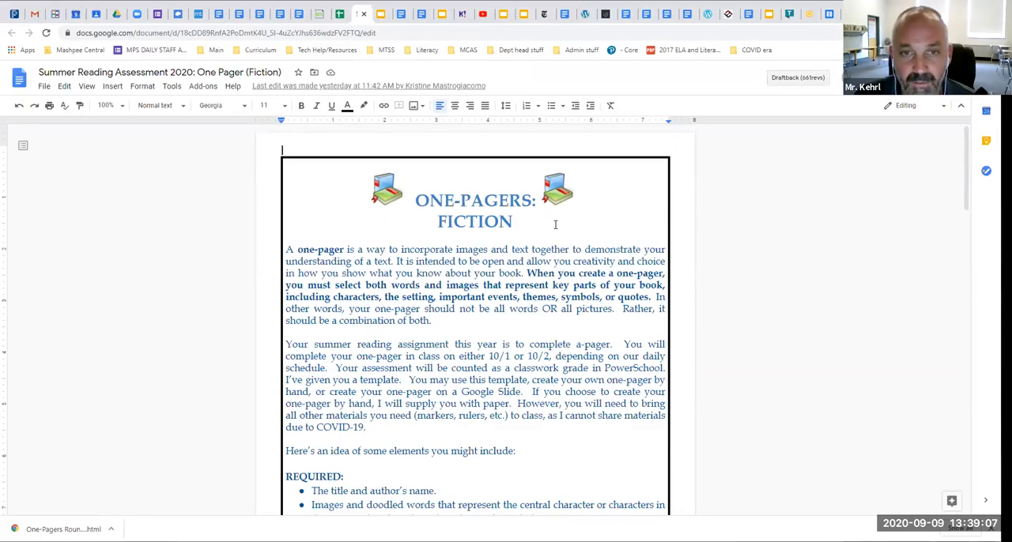
pyautogui.moveTo(611, 219)
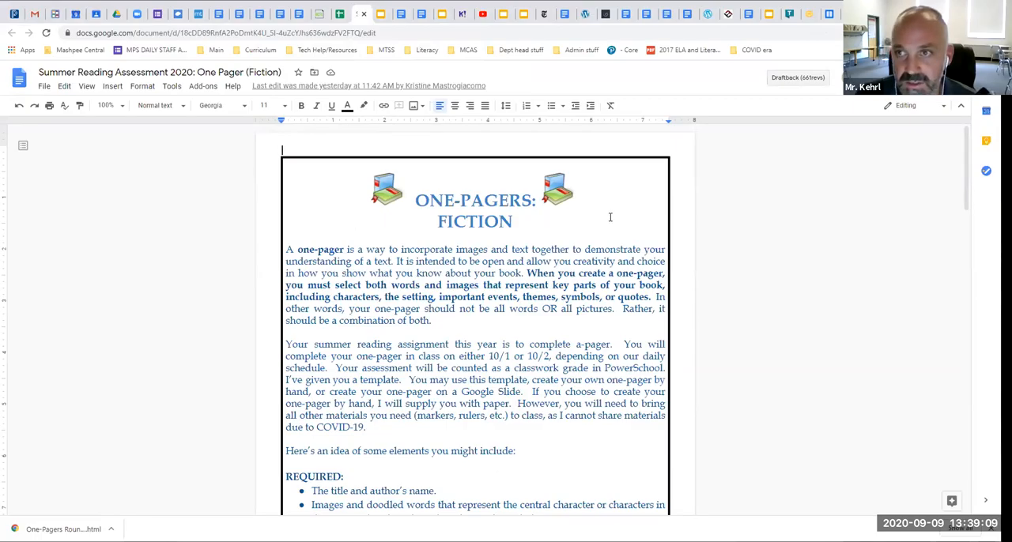
pyautogui.moveTo(557, 220)
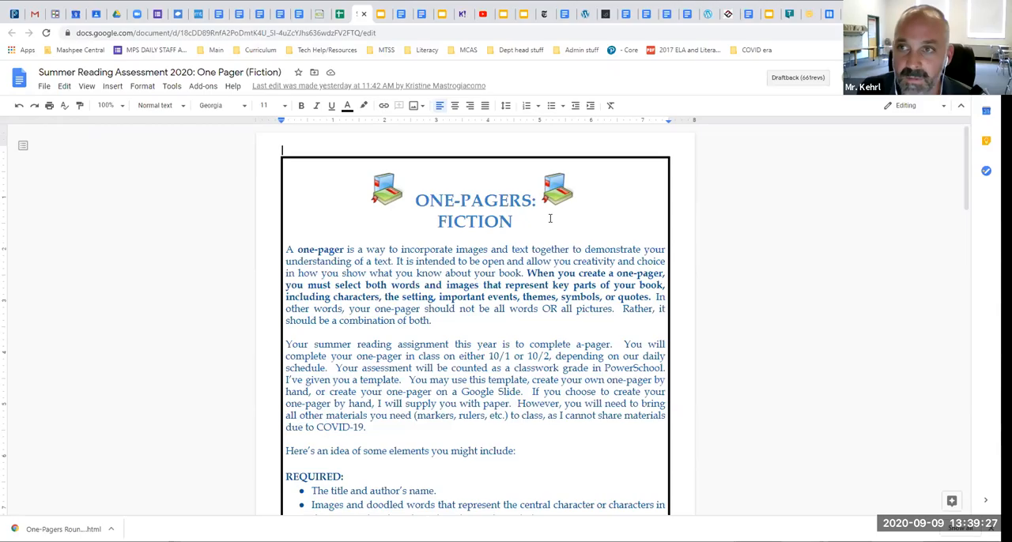
pyautogui.moveTo(842, 169)
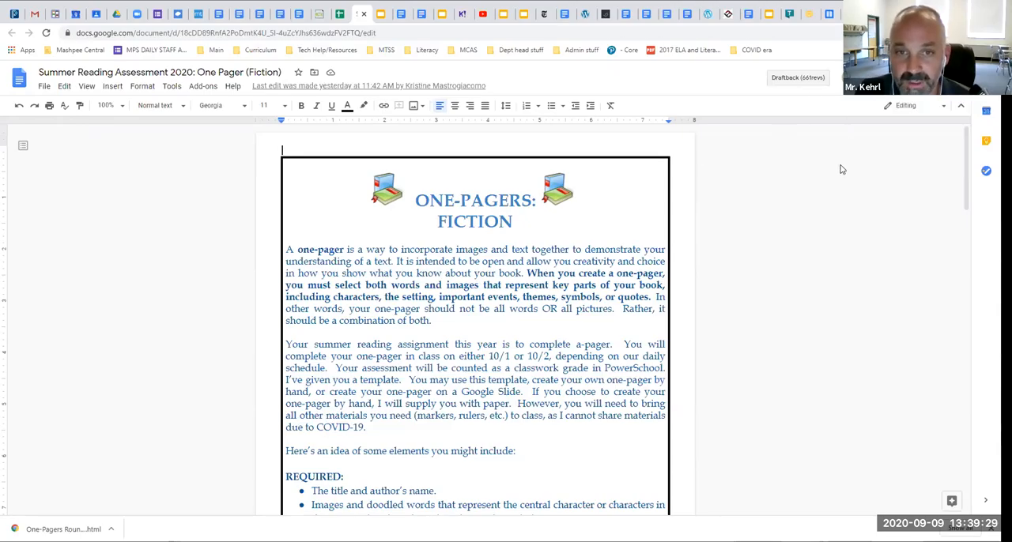
pyautogui.moveTo(851, 141)
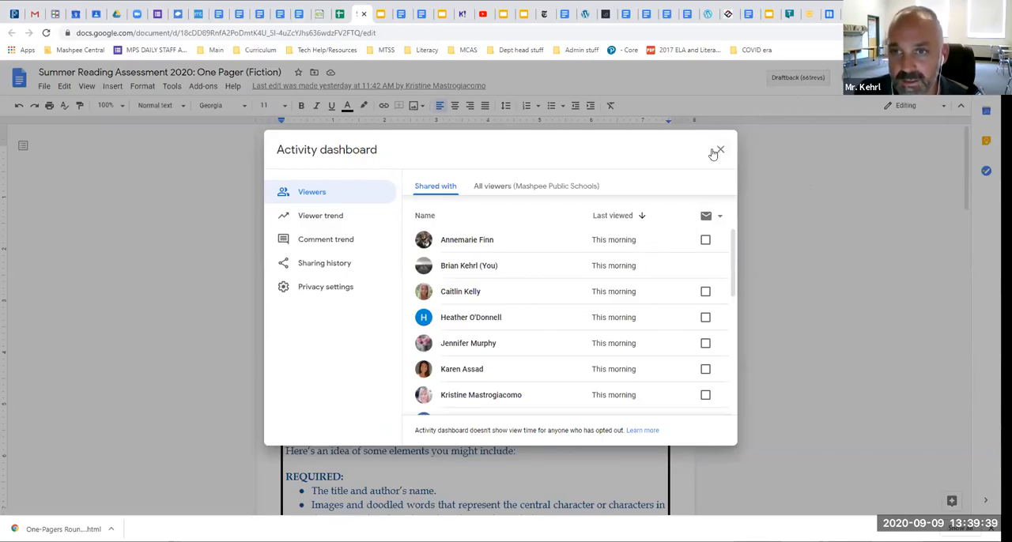
# Step: Review the Viewers list in the Activity dashboard, then dismiss the dashboard
pyautogui.click(718, 151)
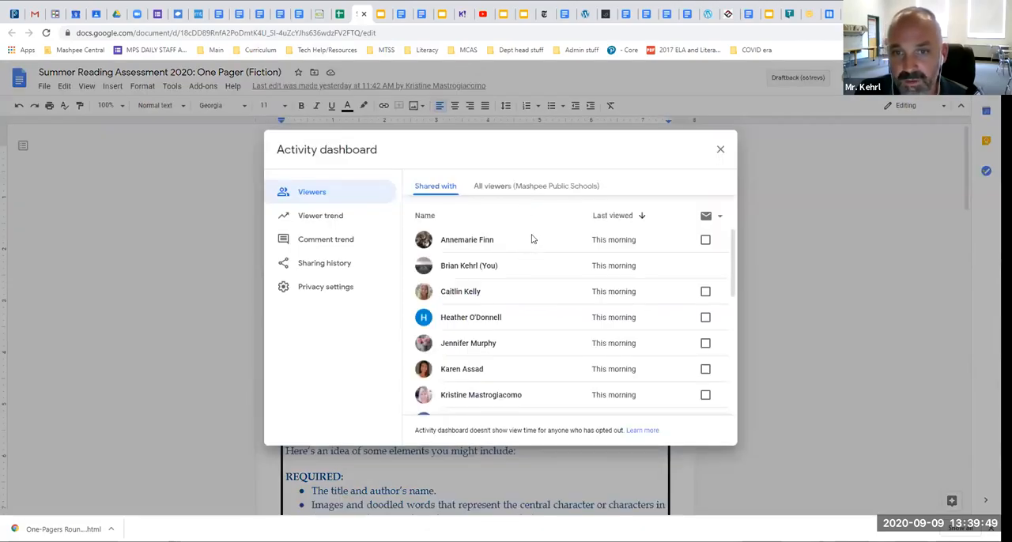
pyautogui.scroll(-3)
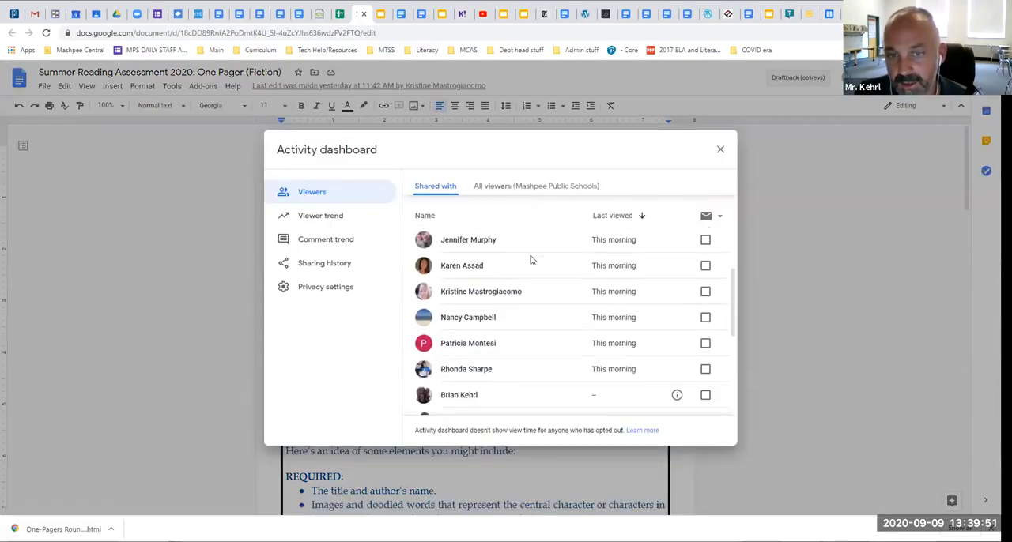
pyautogui.scroll(-3)
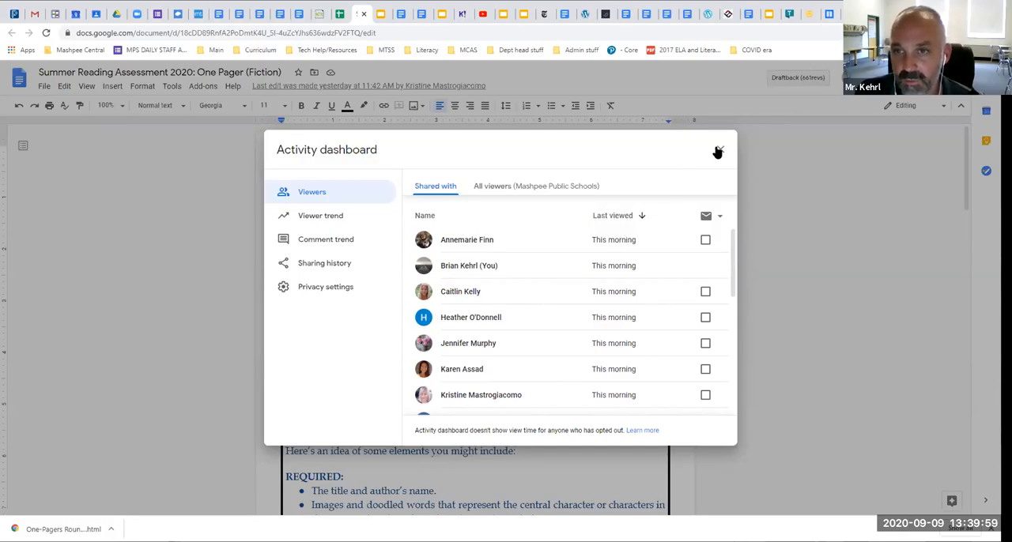
pyautogui.click(718, 151)
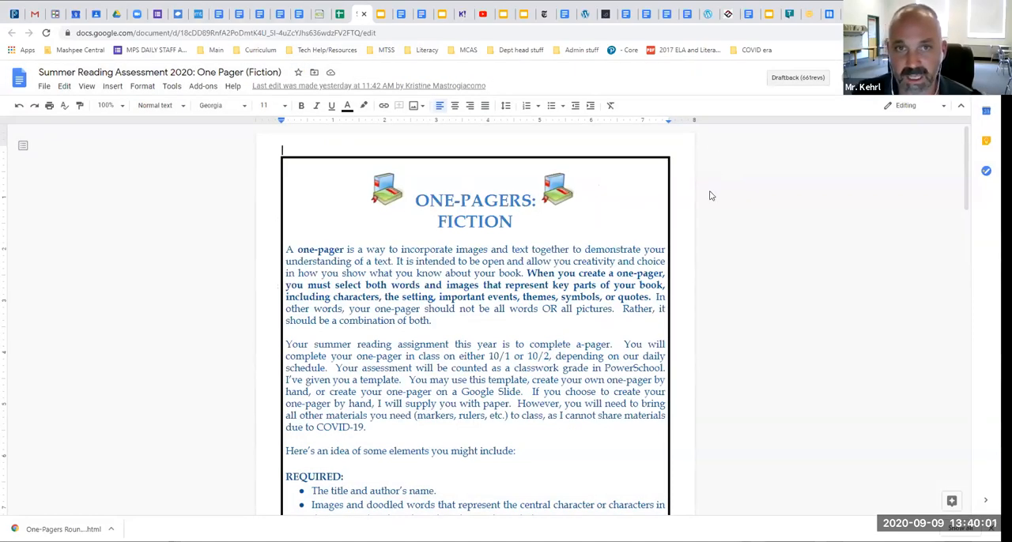
pyautogui.moveTo(797, 77)
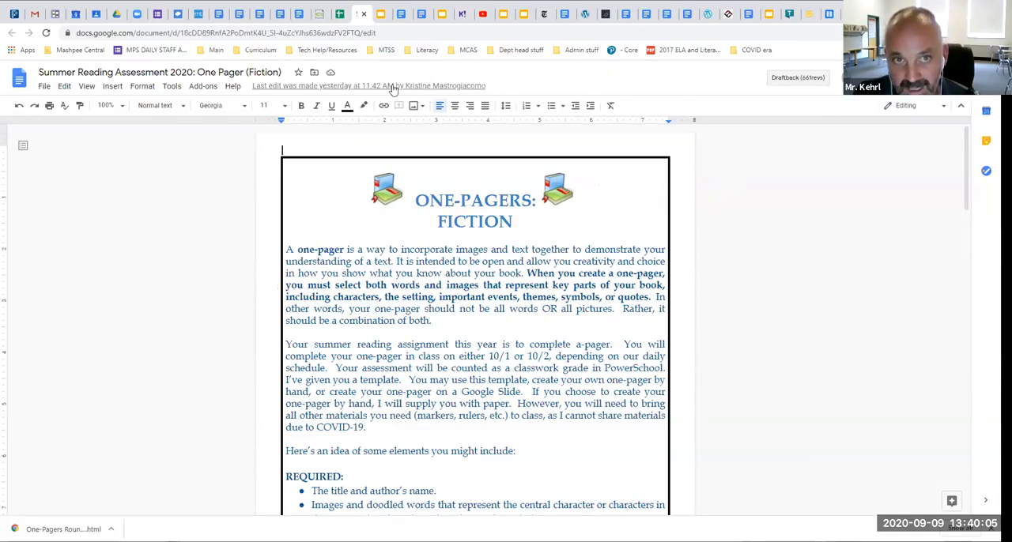
pyautogui.moveTo(367, 86)
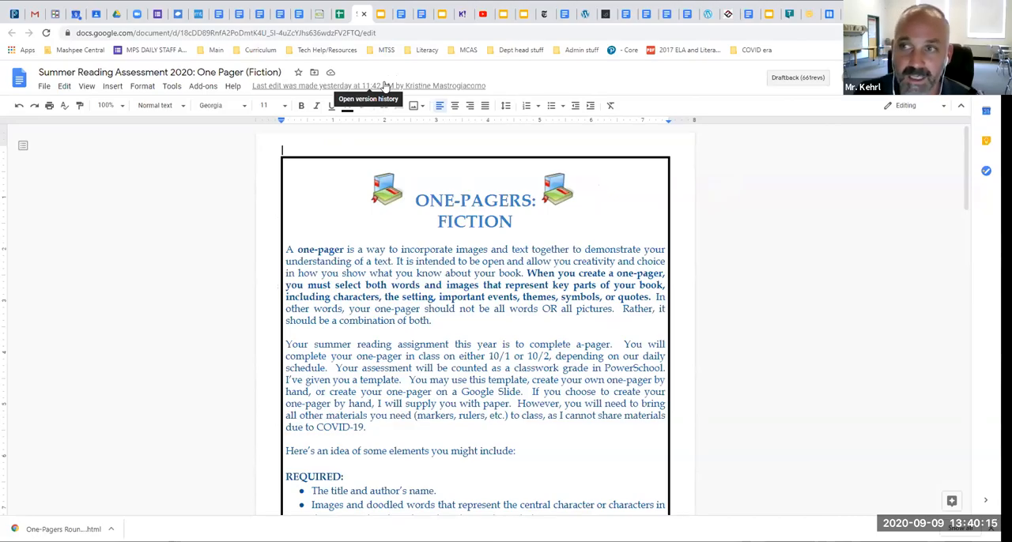
pyautogui.moveTo(399, 87)
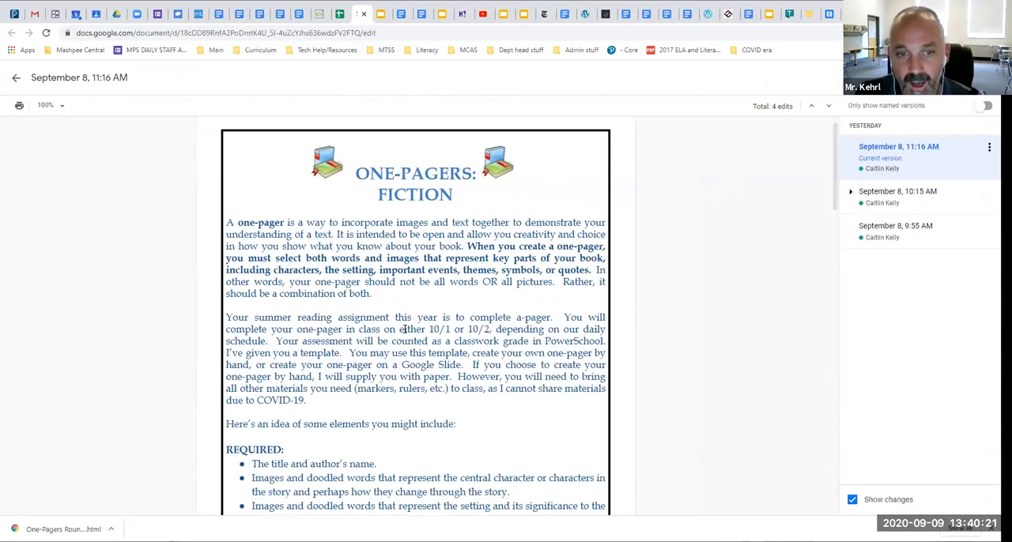
# Step: Scroll down through the One Pager handout text
pyautogui.scroll(-3)
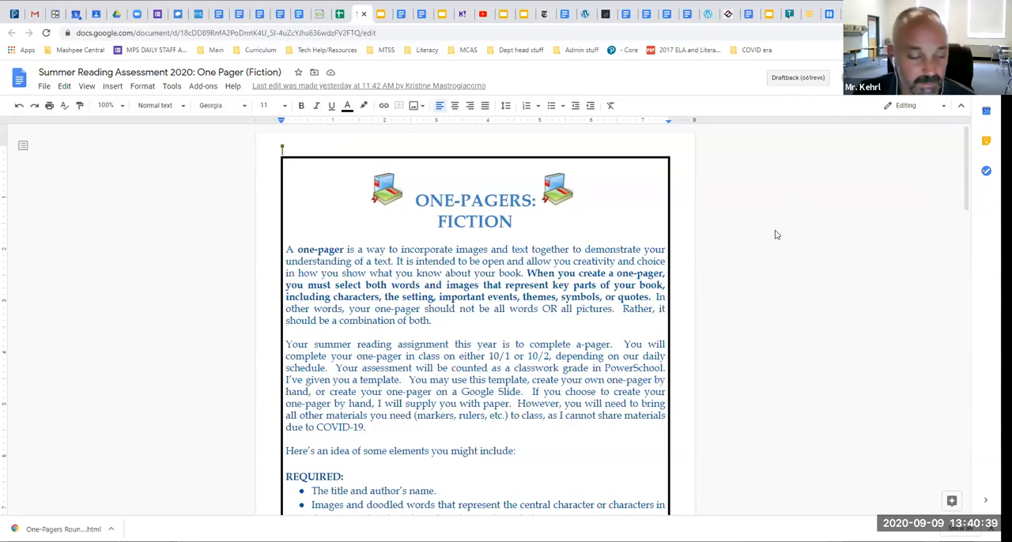
pyautogui.moveTo(779, 215)
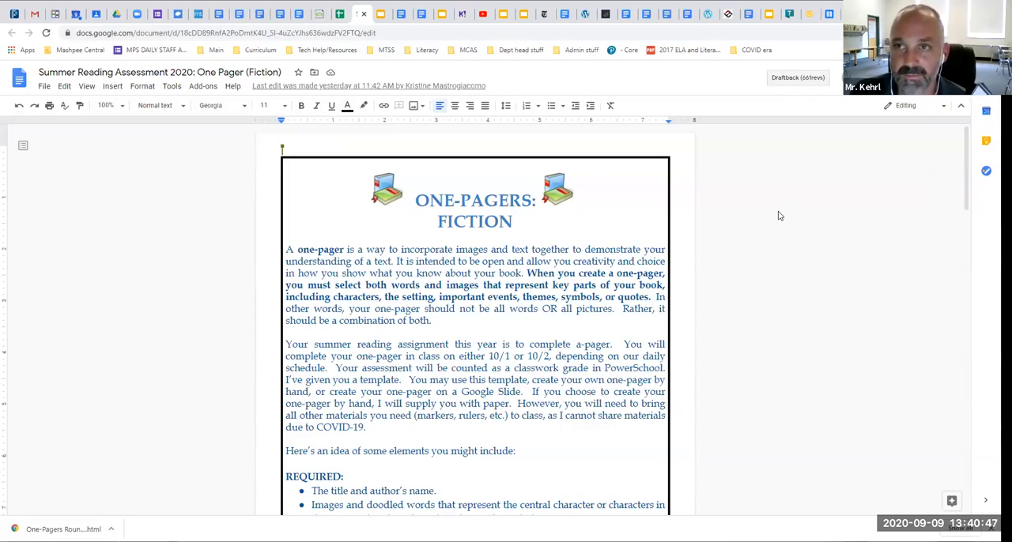
pyautogui.moveTo(767, 218)
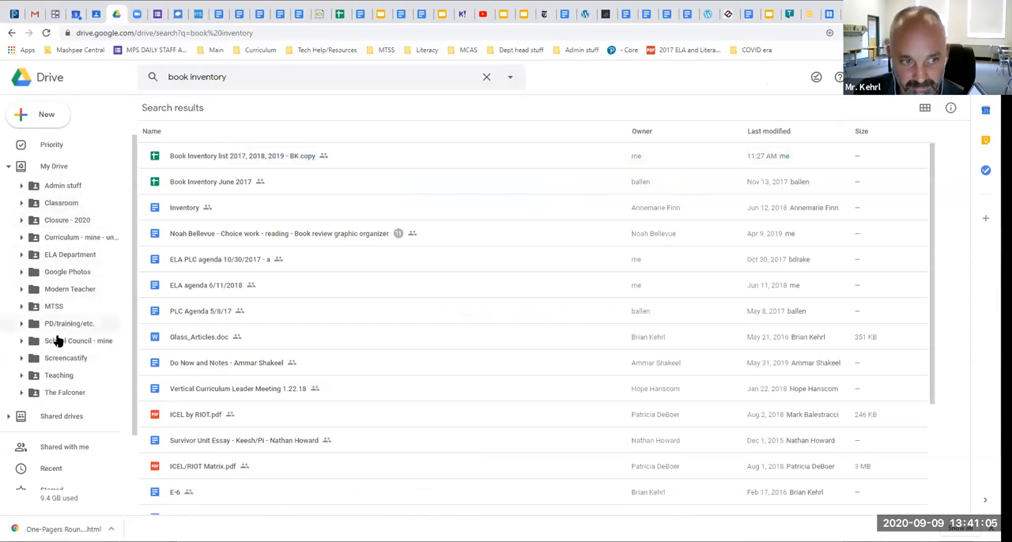
pyautogui.moveTo(57, 255)
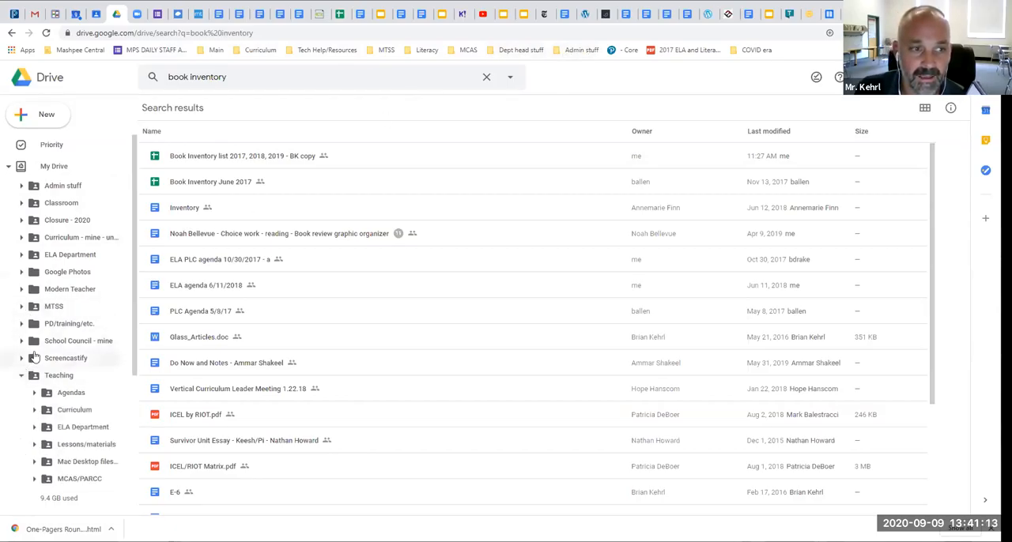
# Step: Collapse the expanded grade 8 subfolder under Teaching > Lessons/materials
pyautogui.scroll(-3)
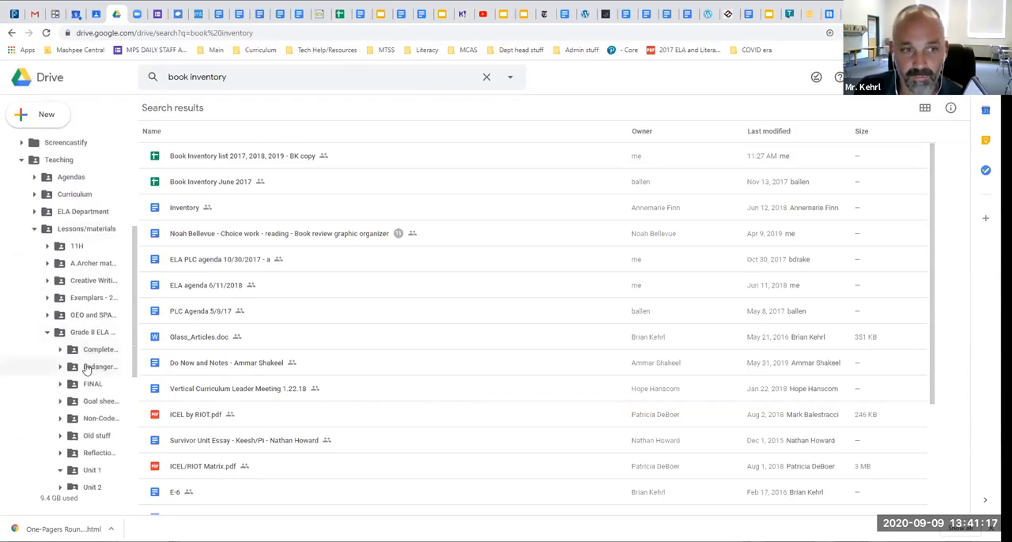
pyautogui.click(48, 332)
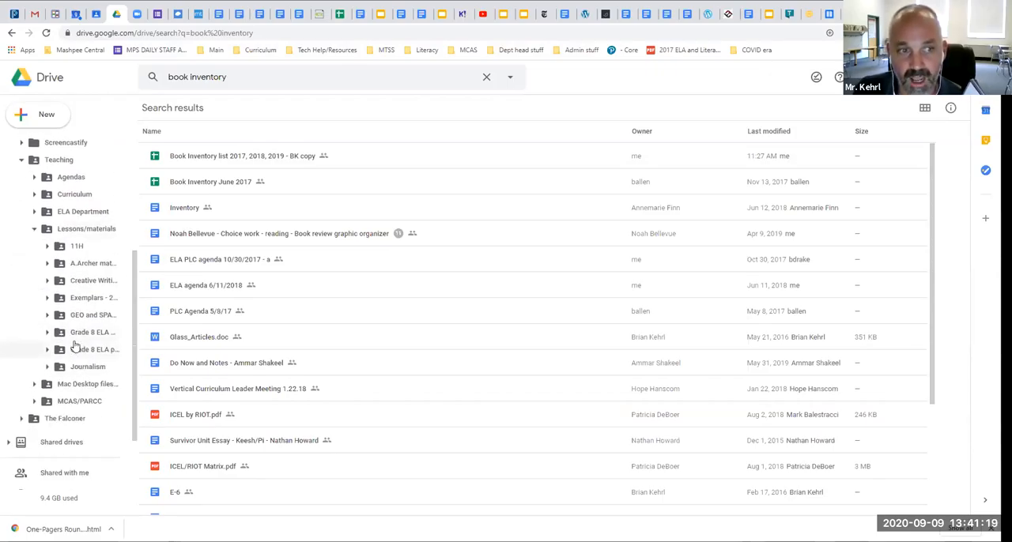
pyautogui.moveTo(92, 332)
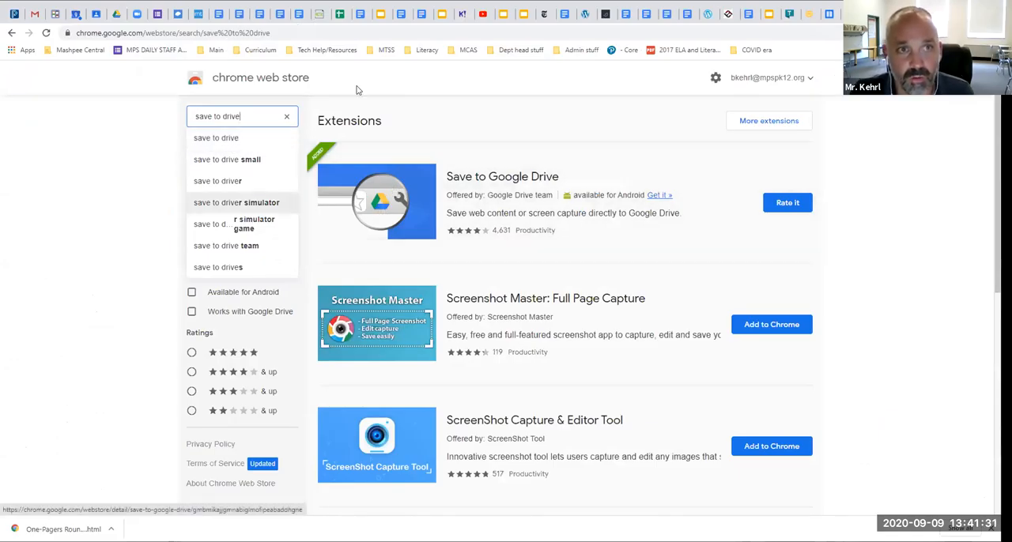
pyautogui.moveTo(576, 219)
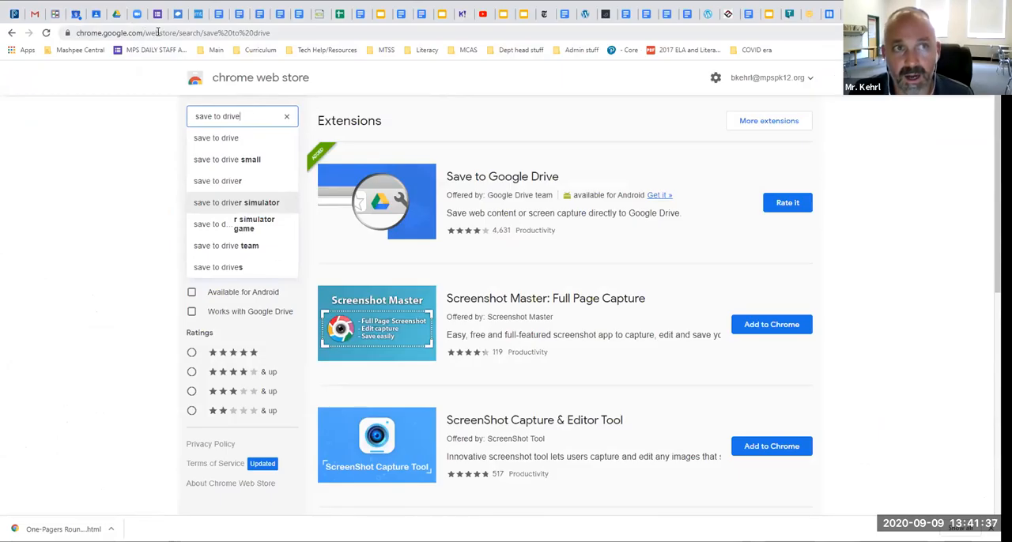
pyautogui.moveTo(155, 199)
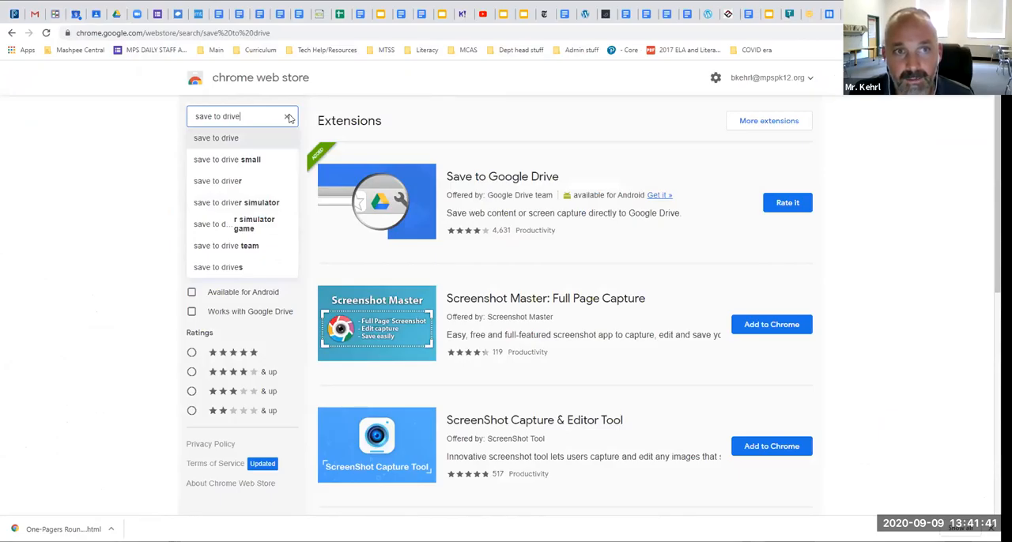
# Step: Clear the 'save to drive' query from the Web Store search box
pyautogui.click(289, 117)
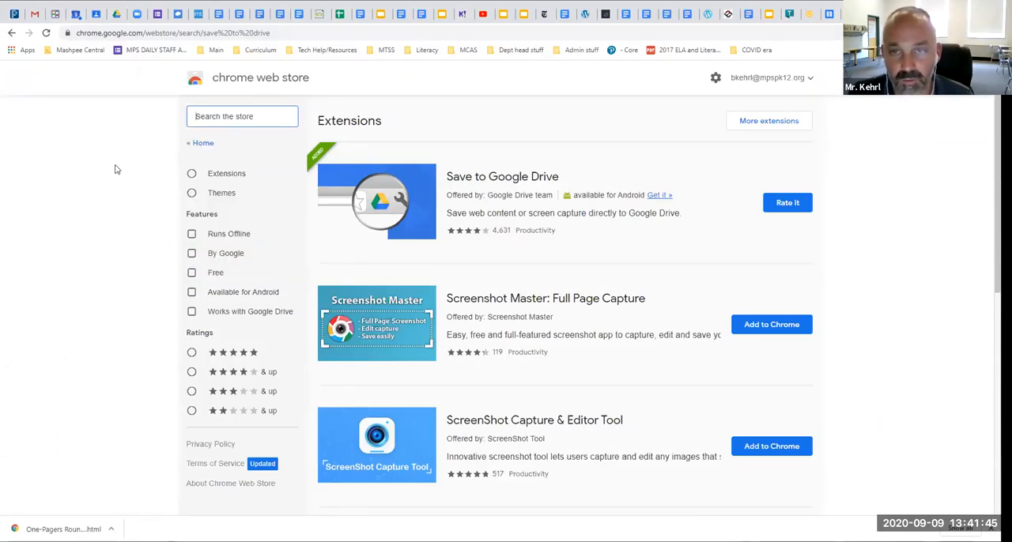
pyautogui.moveTo(419, 127)
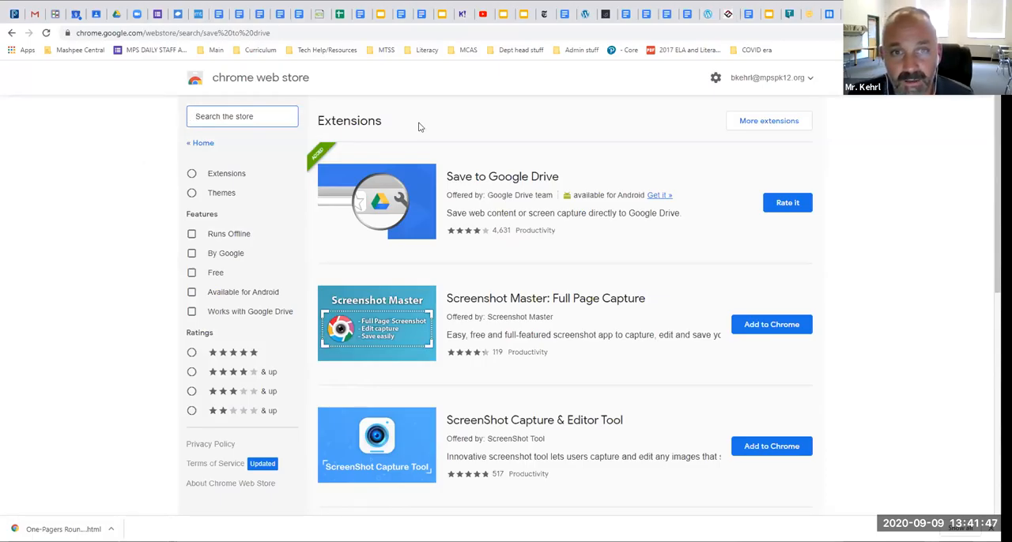
pyautogui.moveTo(446, 155)
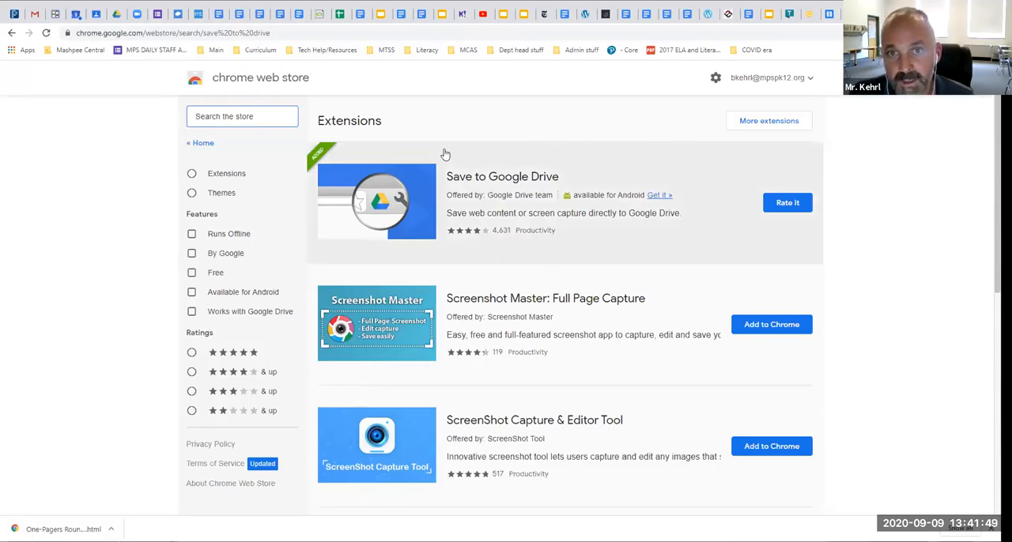
pyautogui.moveTo(513, 257)
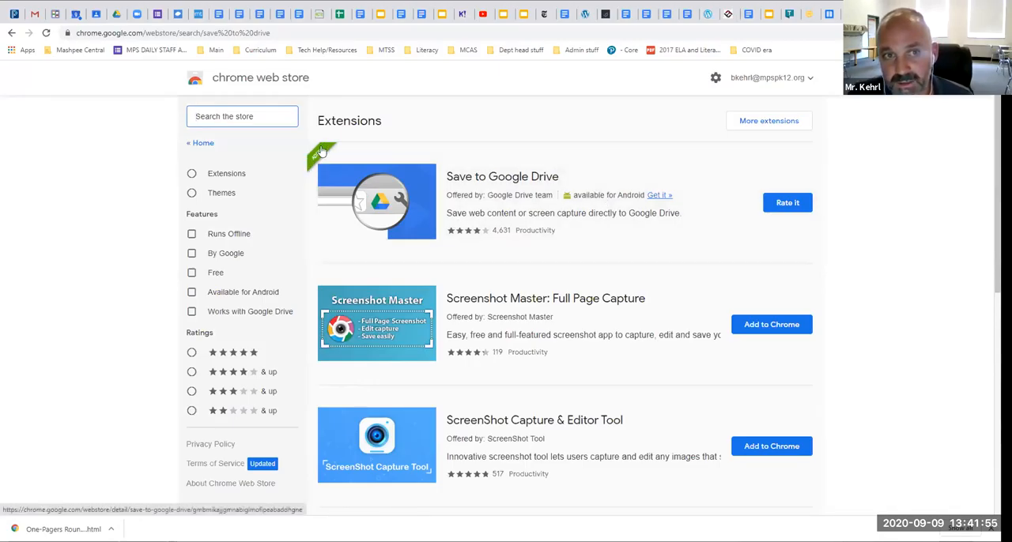
pyautogui.moveTo(317, 161)
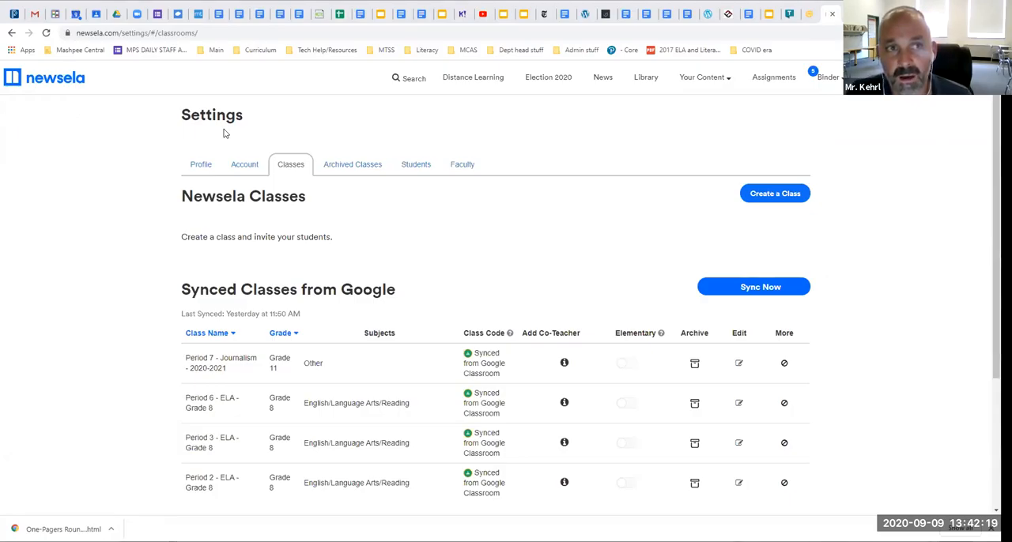
pyautogui.moveTo(142, 165)
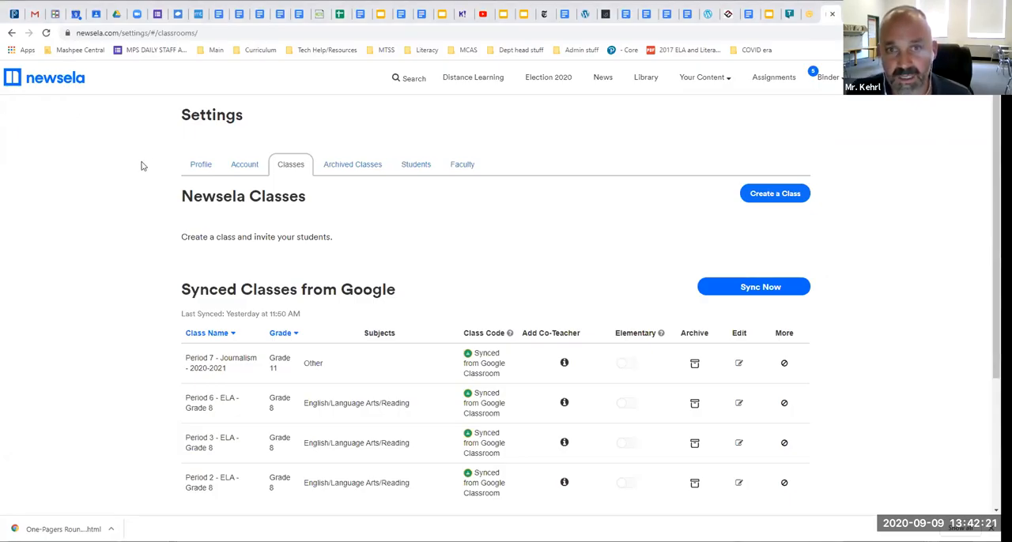
pyautogui.moveTo(130, 168)
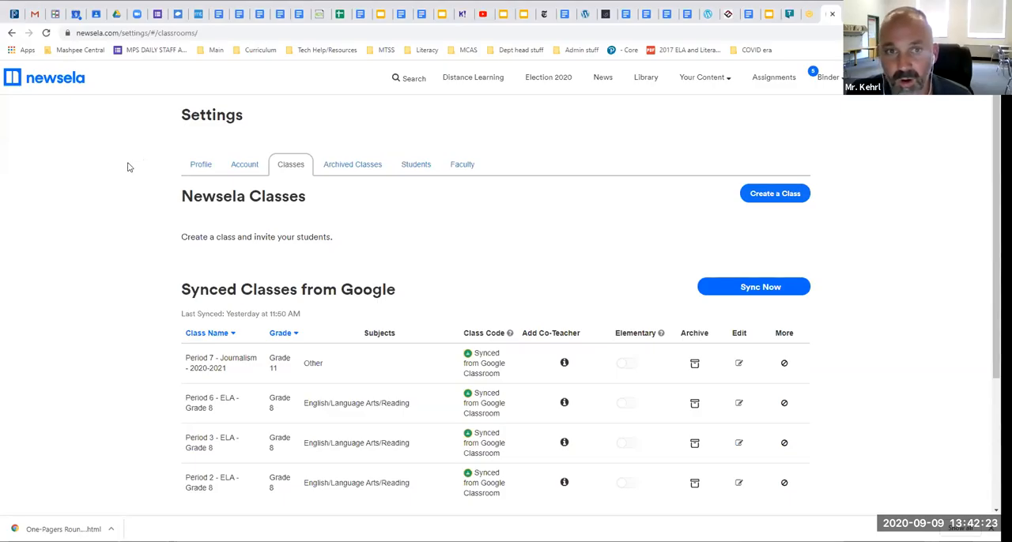
pyautogui.moveTo(123, 169)
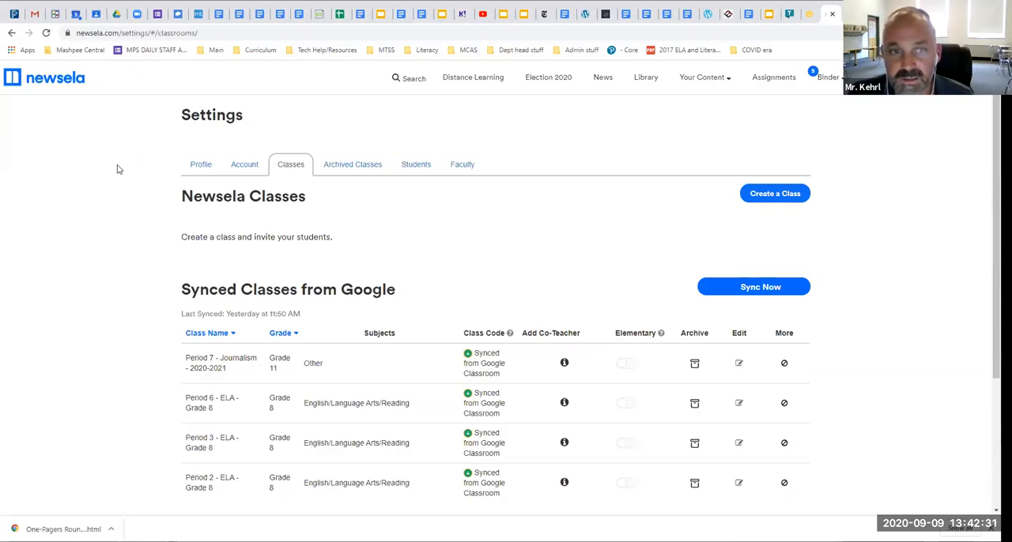
pyautogui.moveTo(107, 180)
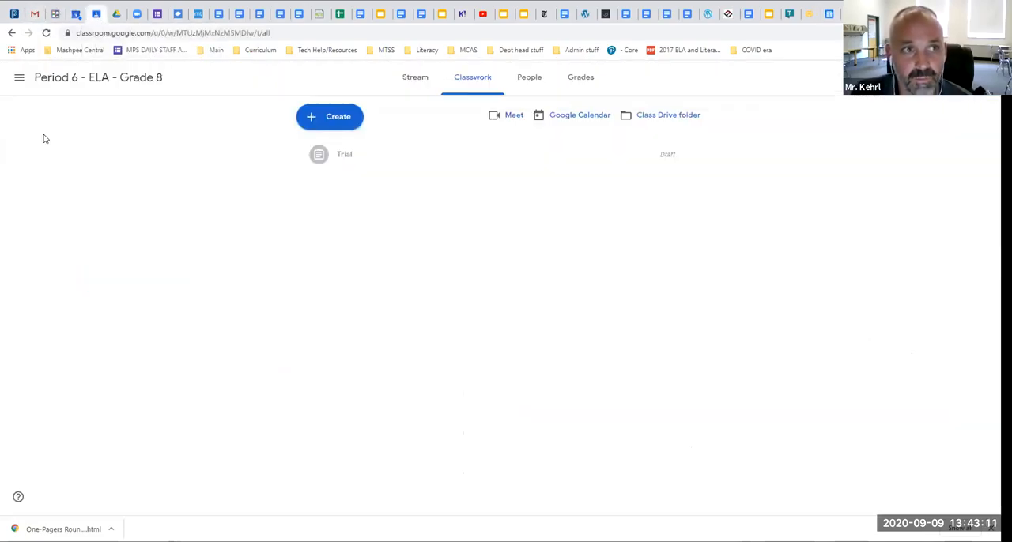
pyautogui.moveTo(19, 76)
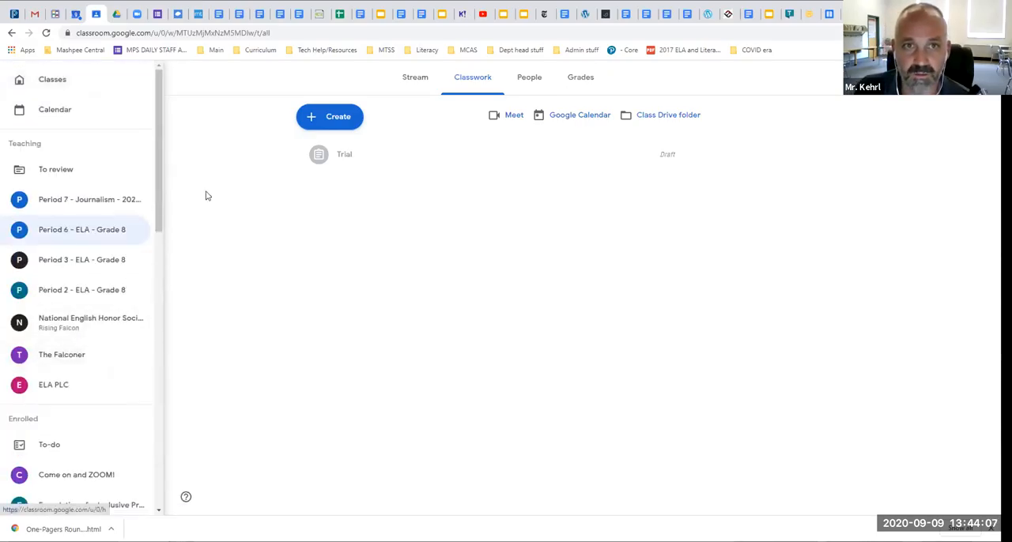
# Step: Return to the Classroom overview showing all class cards
pyautogui.click(19, 80)
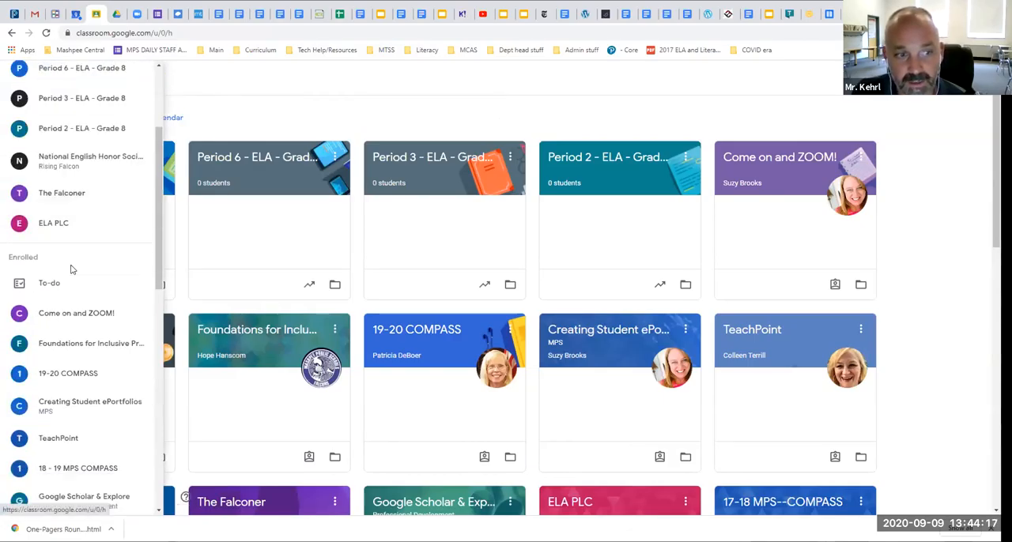
# Step: Review the Comments, enrolled-class and taught-class notification toggles in Settings
pyautogui.scroll(-3)
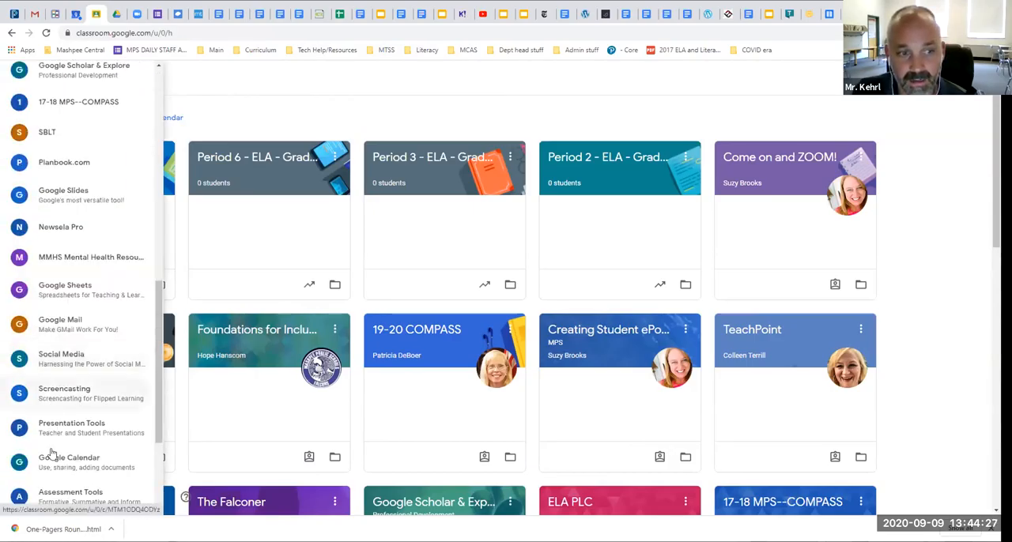
pyautogui.moveTo(71, 484)
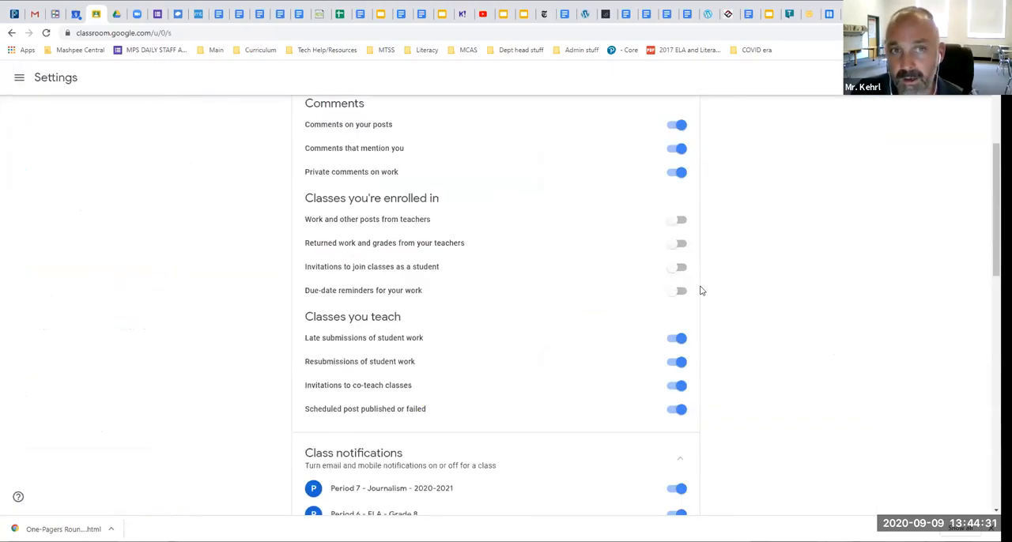
pyautogui.moveTo(715, 253)
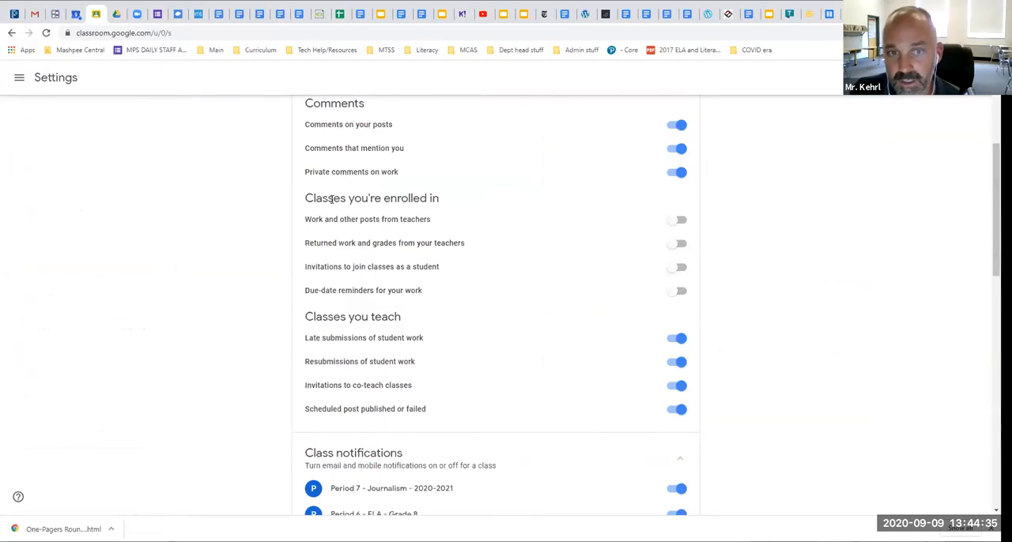
pyautogui.moveTo(596, 253)
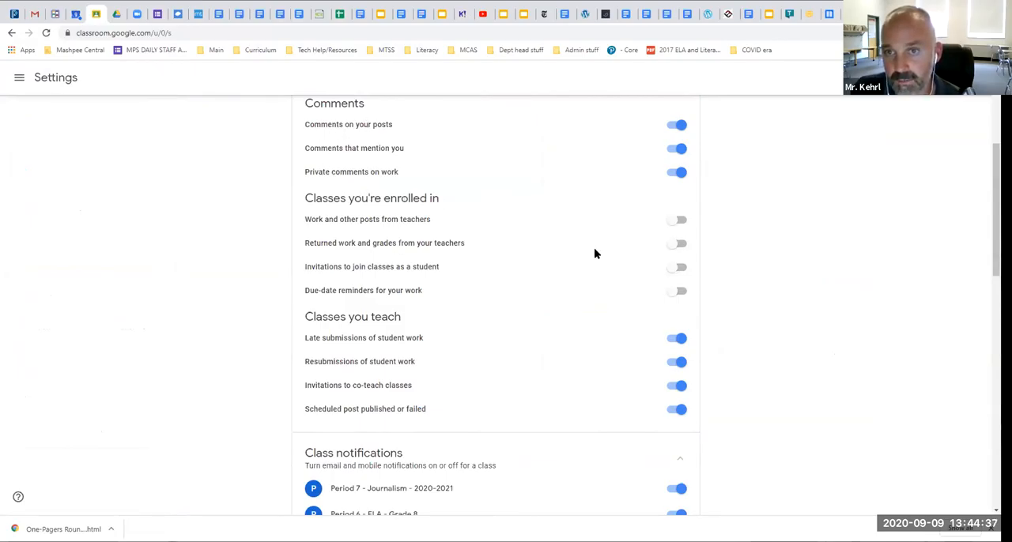
pyautogui.moveTo(546, 205)
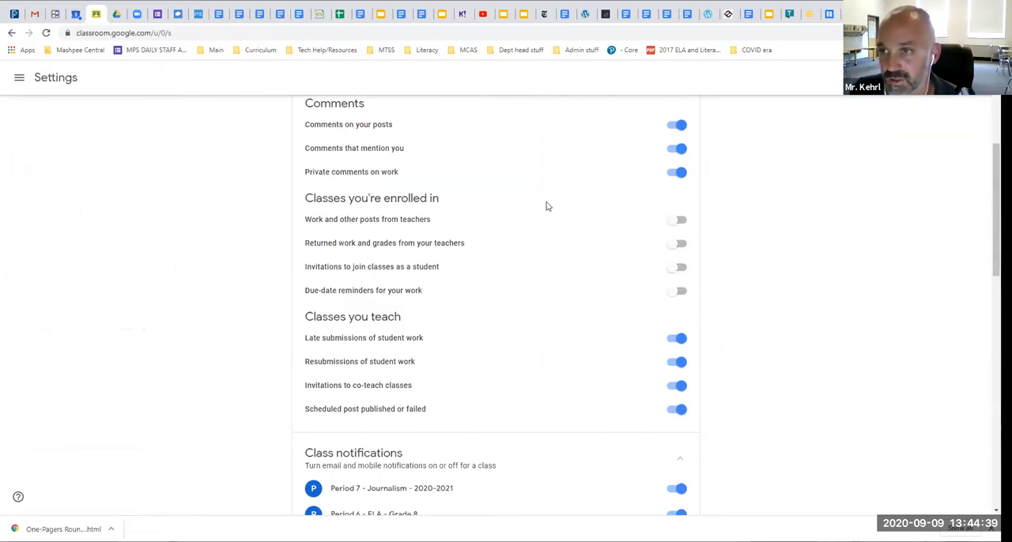
pyautogui.moveTo(652, 160)
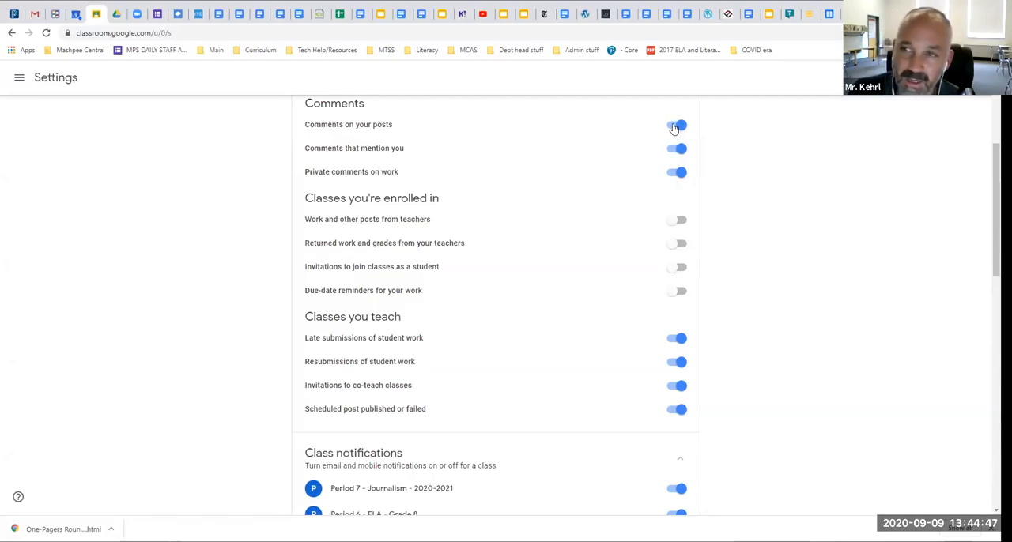
pyautogui.click(677, 125)
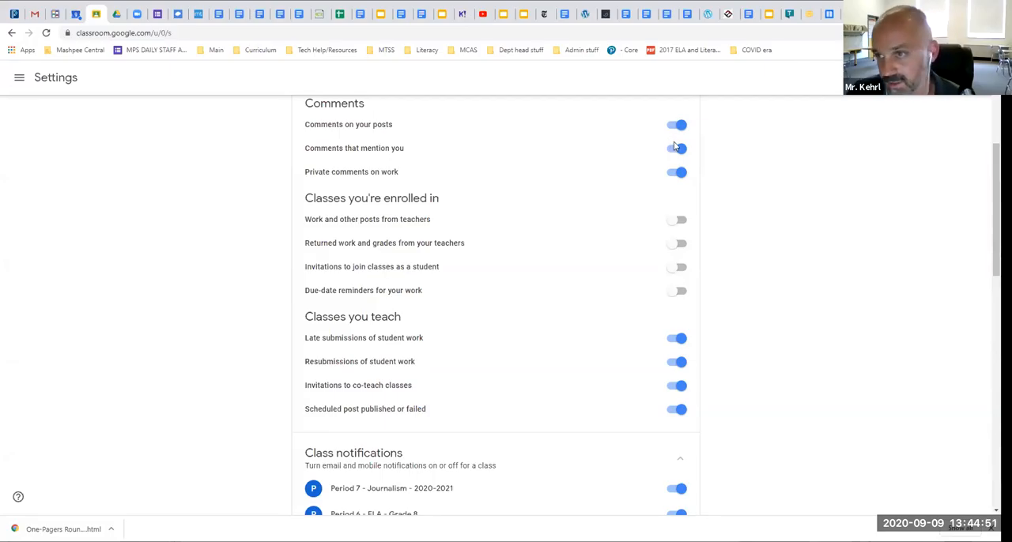
pyautogui.click(677, 149)
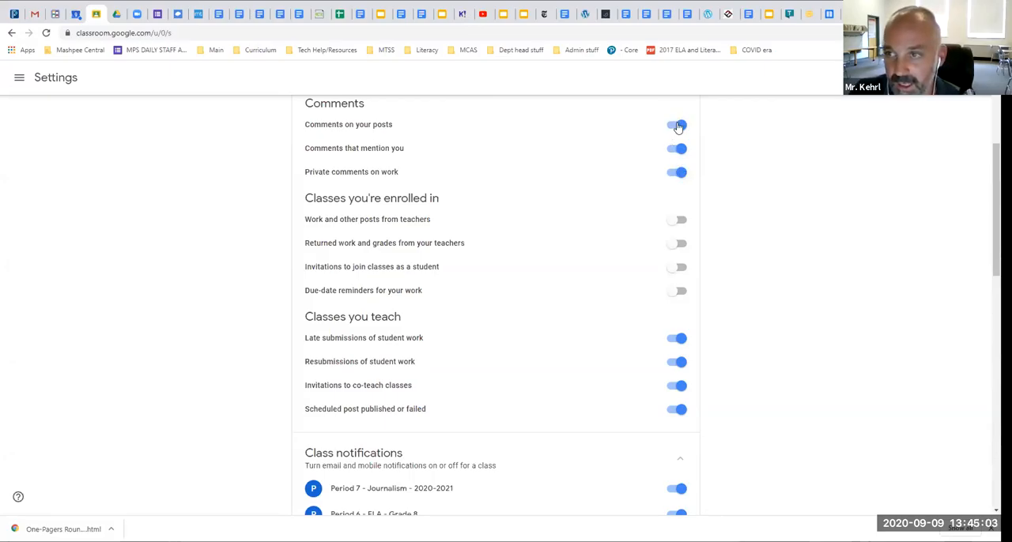
pyautogui.click(676, 123)
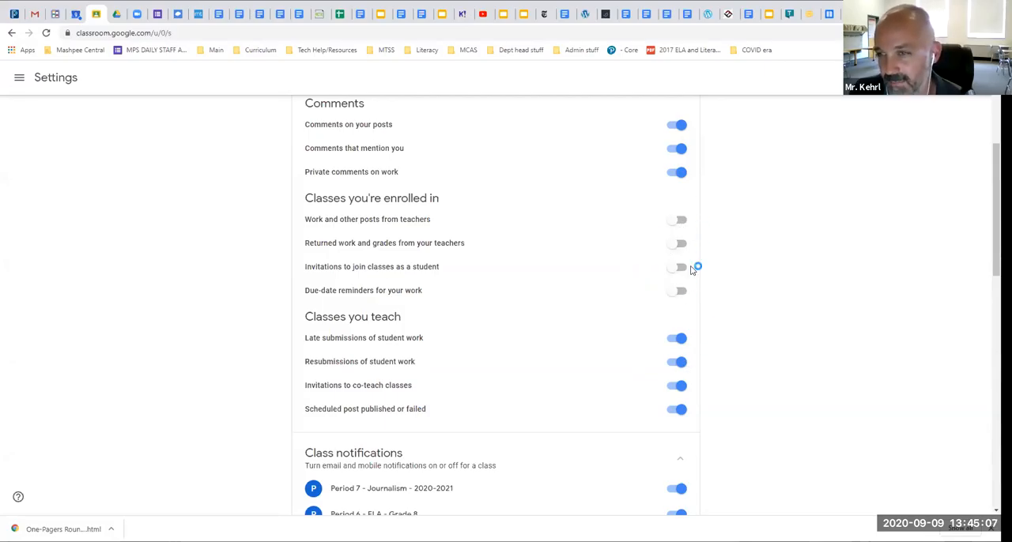
pyautogui.moveTo(686, 304)
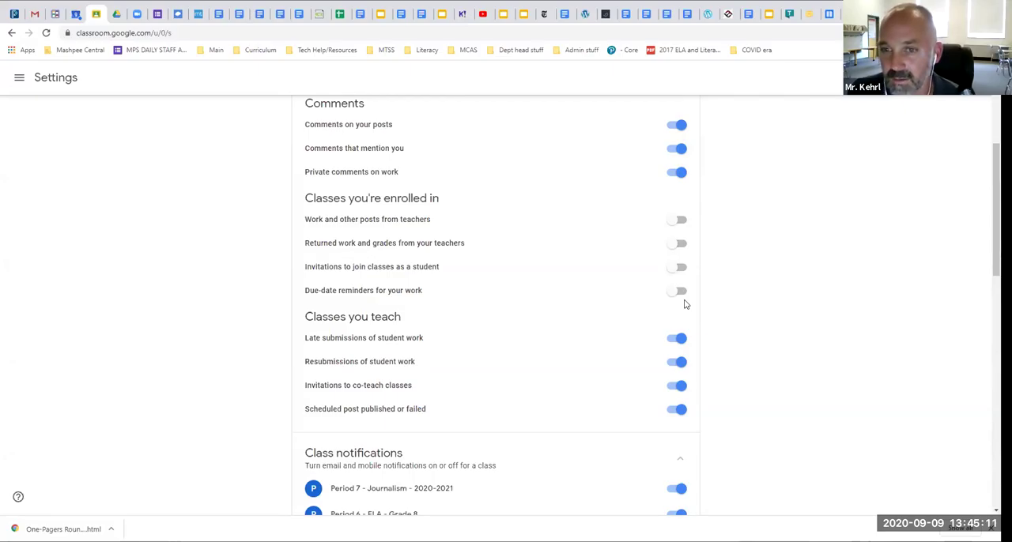
pyautogui.moveTo(673, 313)
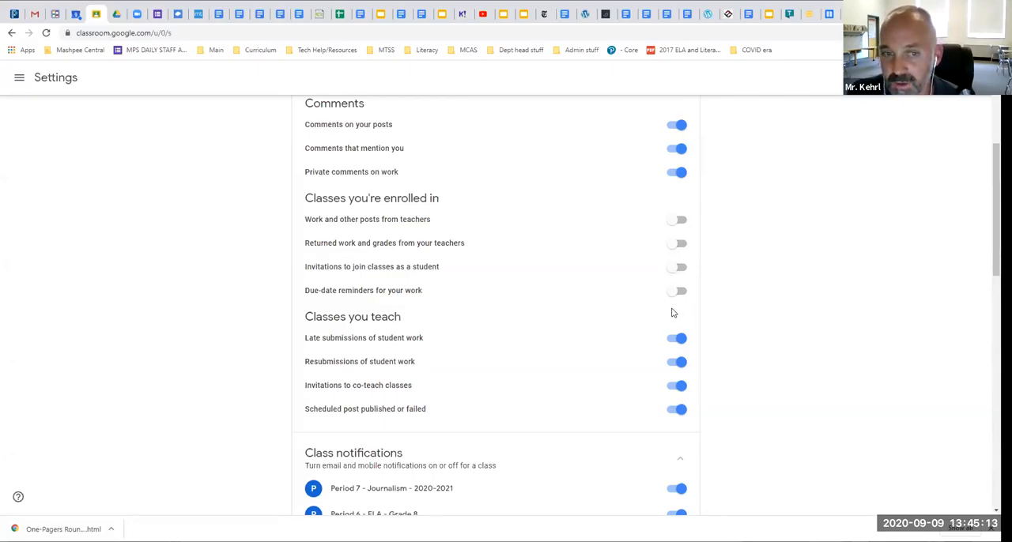
pyautogui.moveTo(633, 345)
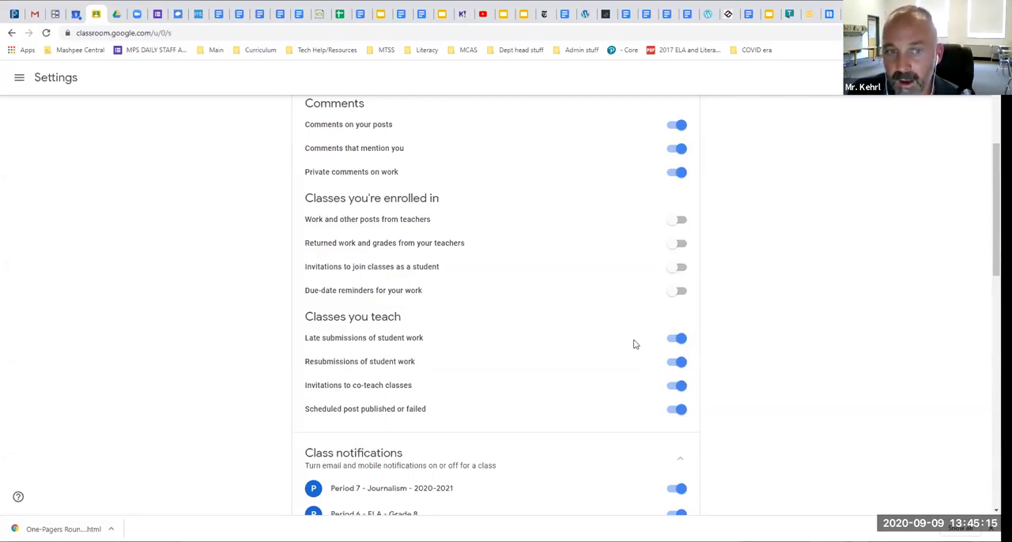
pyautogui.moveTo(595, 209)
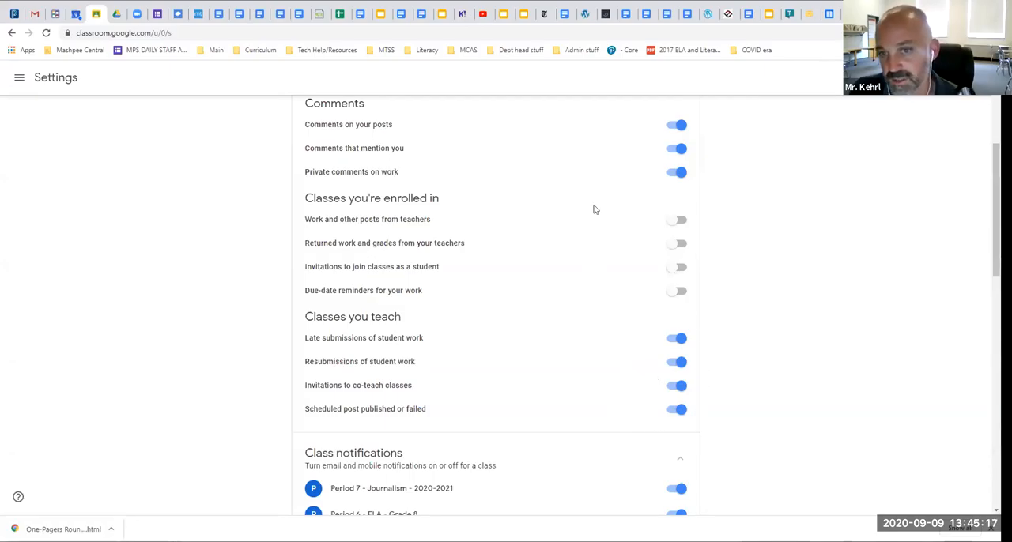
pyautogui.moveTo(640, 316)
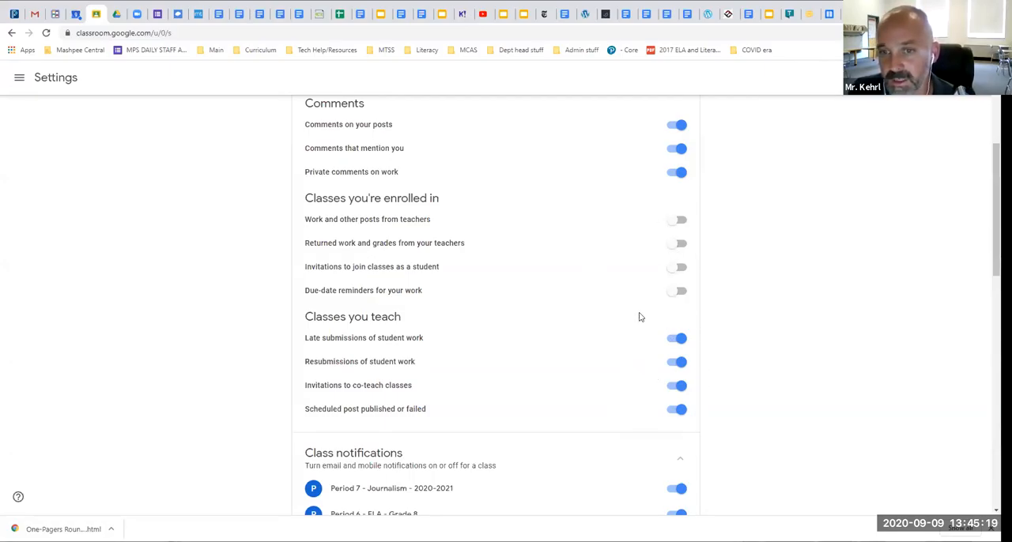
pyautogui.moveTo(631, 318)
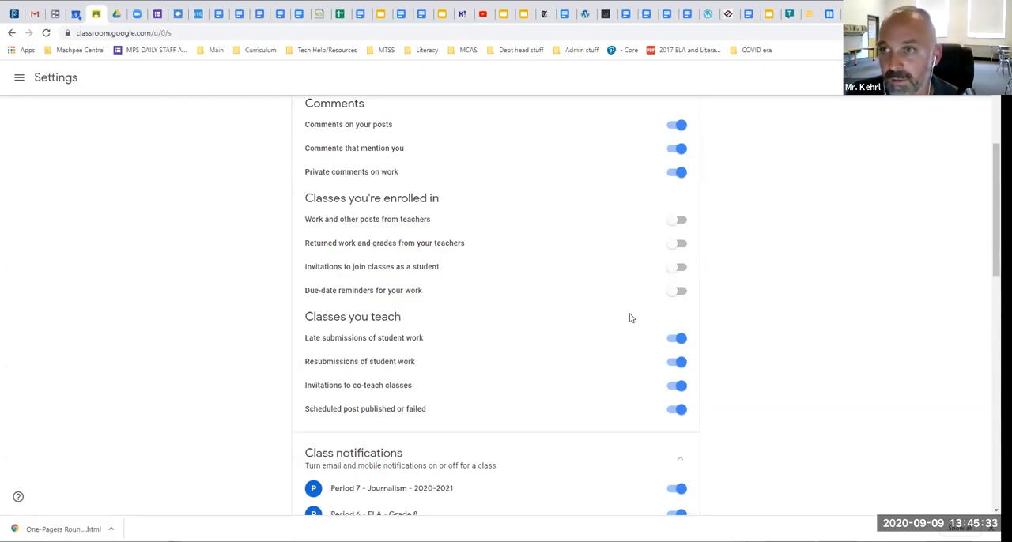
pyautogui.moveTo(679, 316)
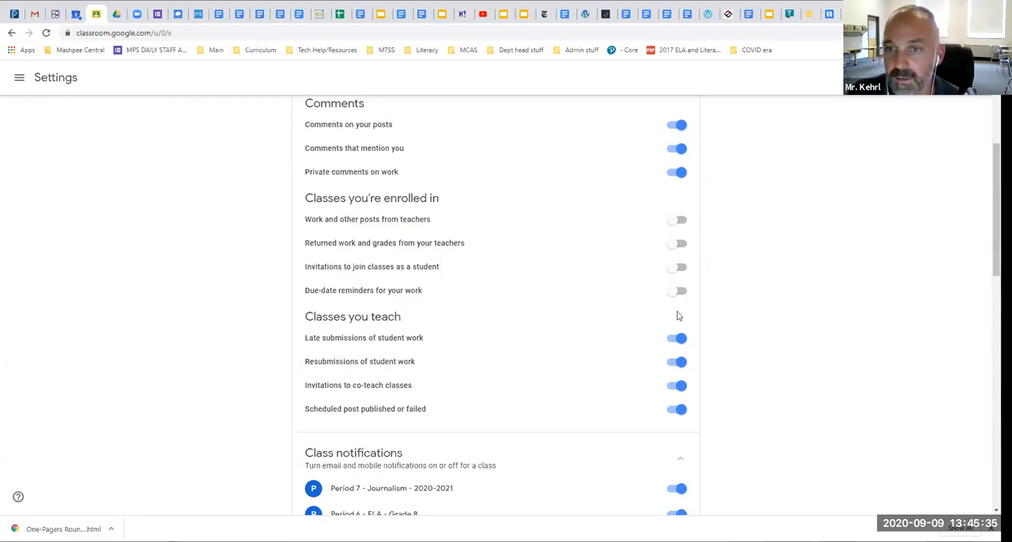
pyautogui.moveTo(545, 321)
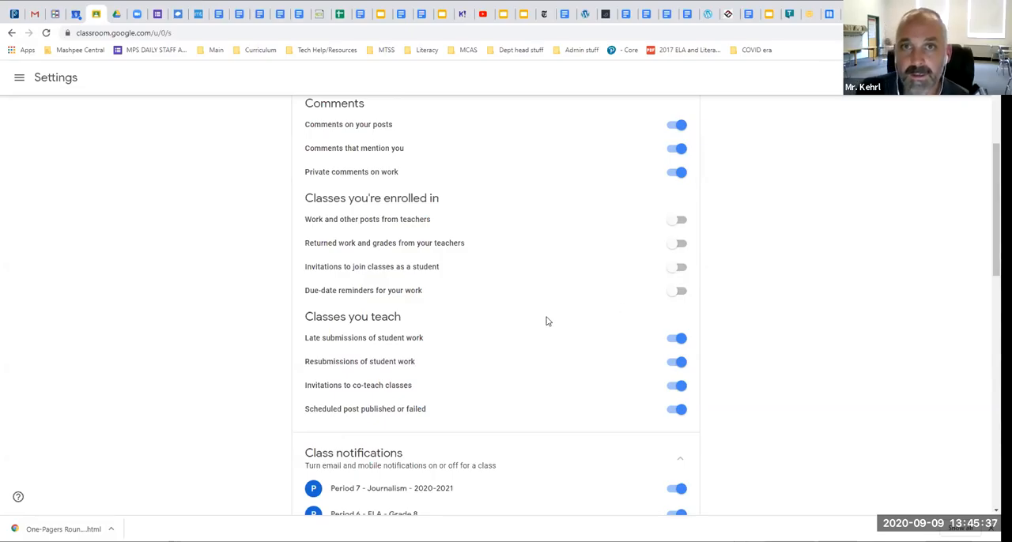
pyautogui.moveTo(528, 64)
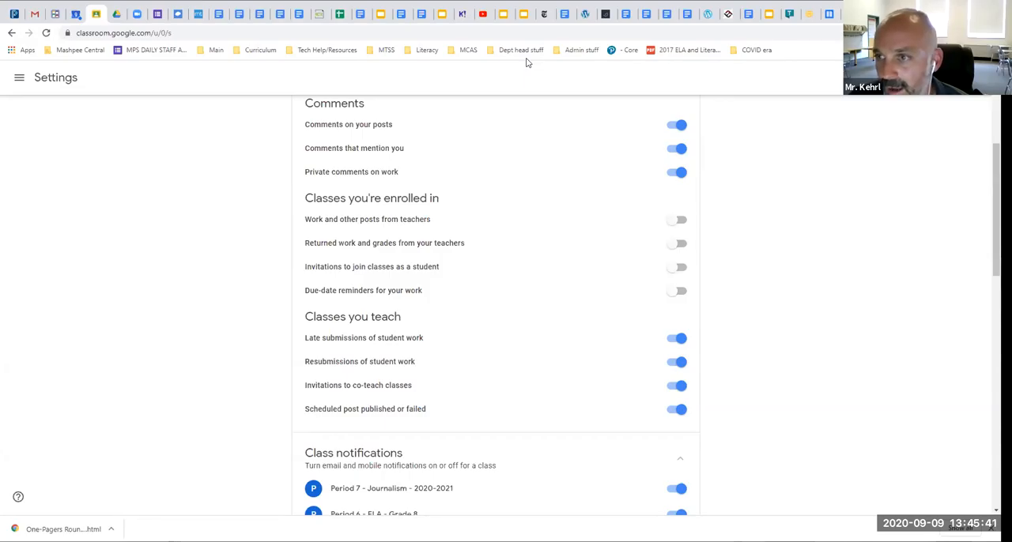
pyautogui.moveTo(743, 244)
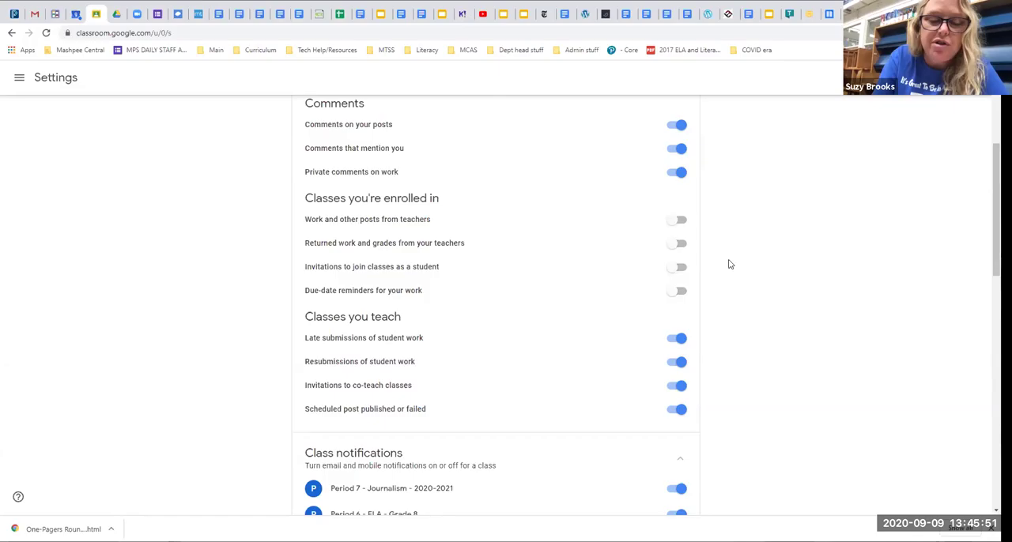
pyautogui.moveTo(741, 265)
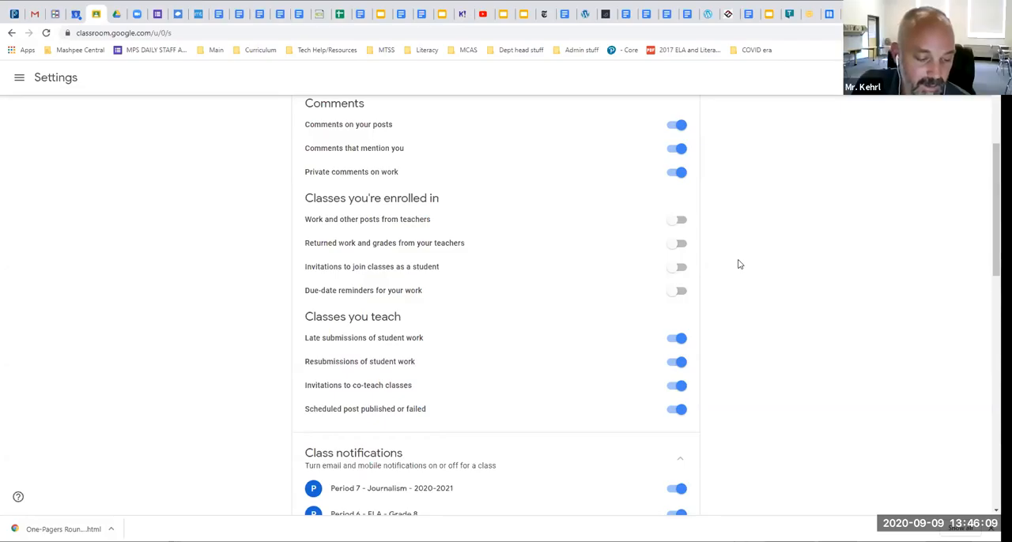
pyautogui.moveTo(778, 169)
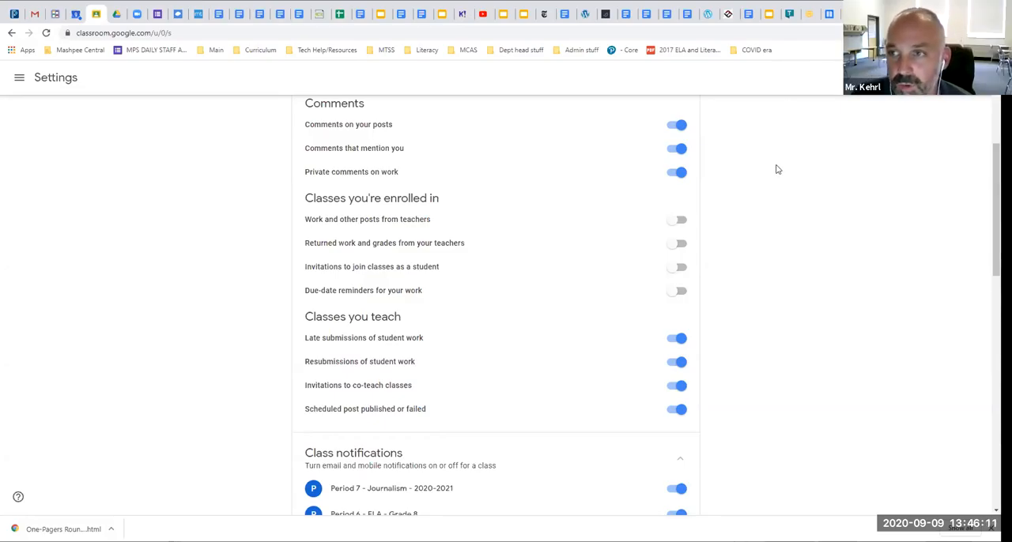
pyautogui.moveTo(752, 152)
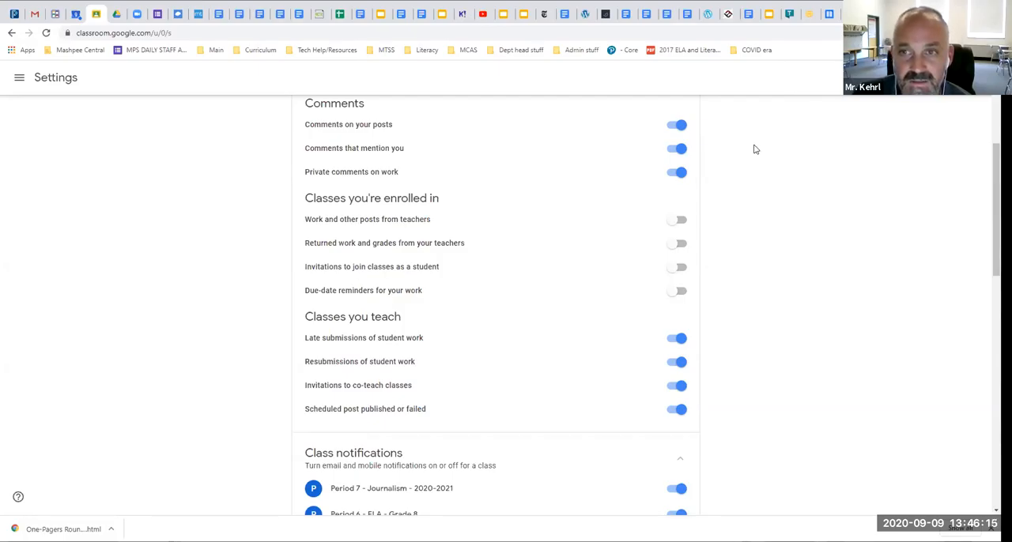
pyautogui.moveTo(12, 133)
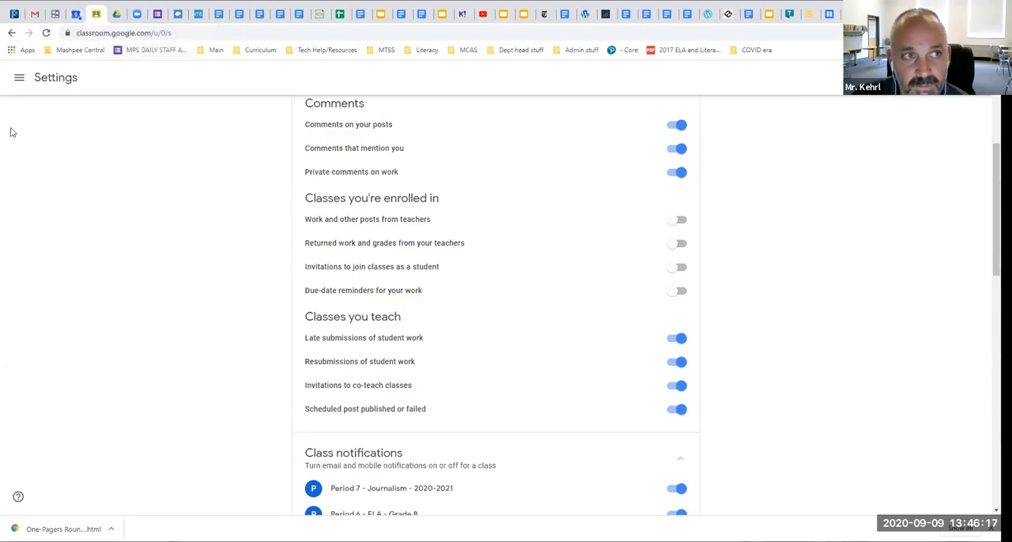
# Step: Go to Period 2 - ELA - Grade 8 Classwork and show the Create menu
pyautogui.click(19, 76)
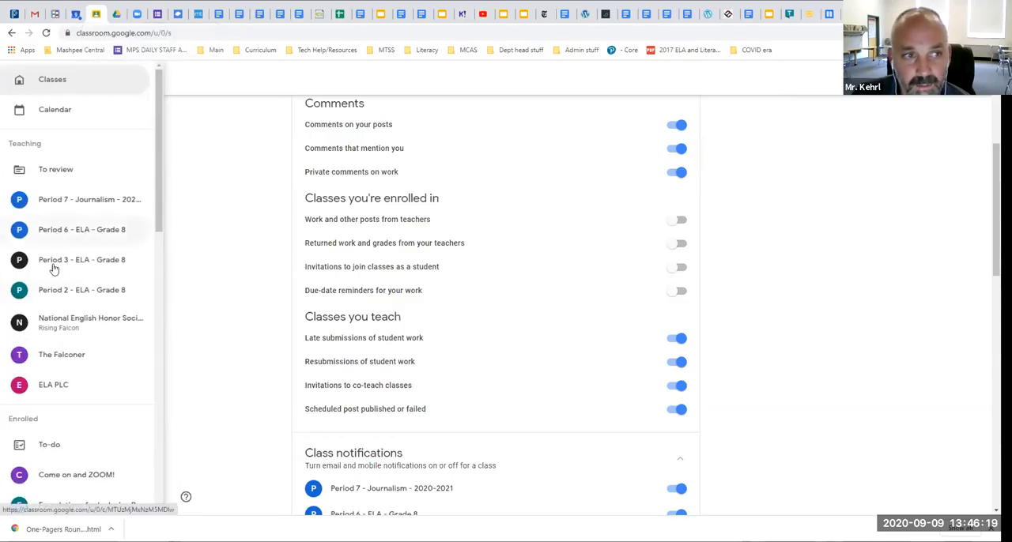
pyautogui.click(82, 291)
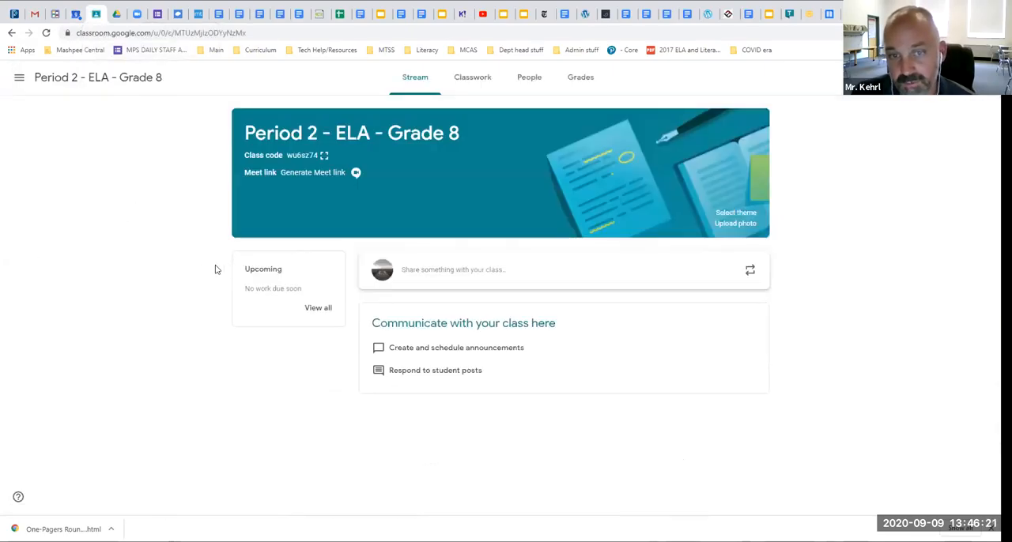
pyautogui.click(471, 76)
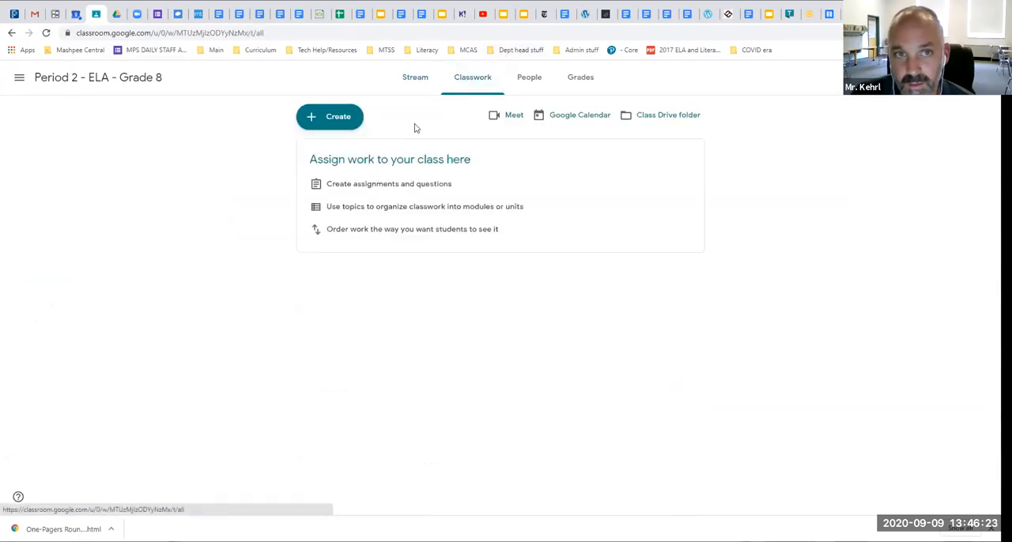
pyautogui.click(329, 117)
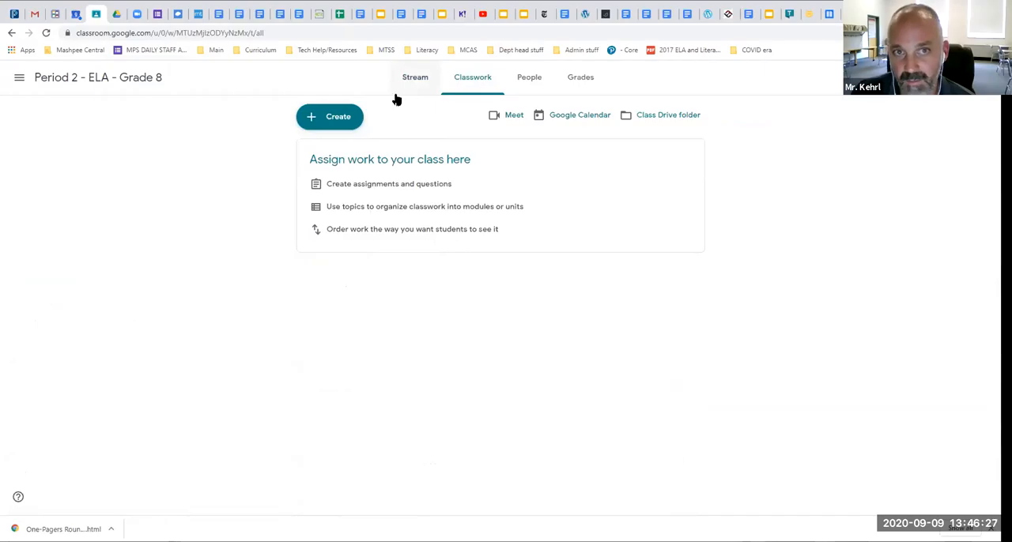
pyautogui.moveTo(279, 133)
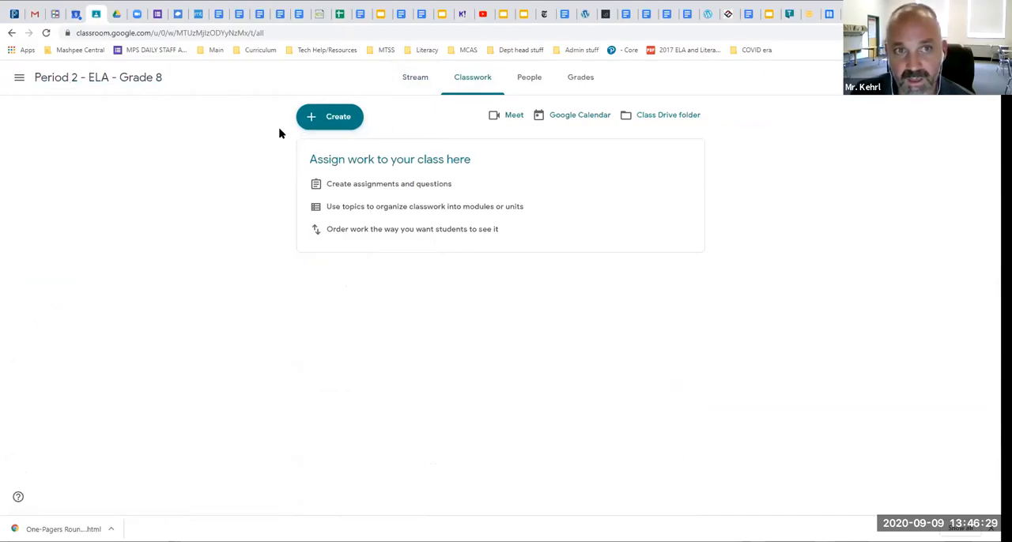
pyautogui.click(329, 117)
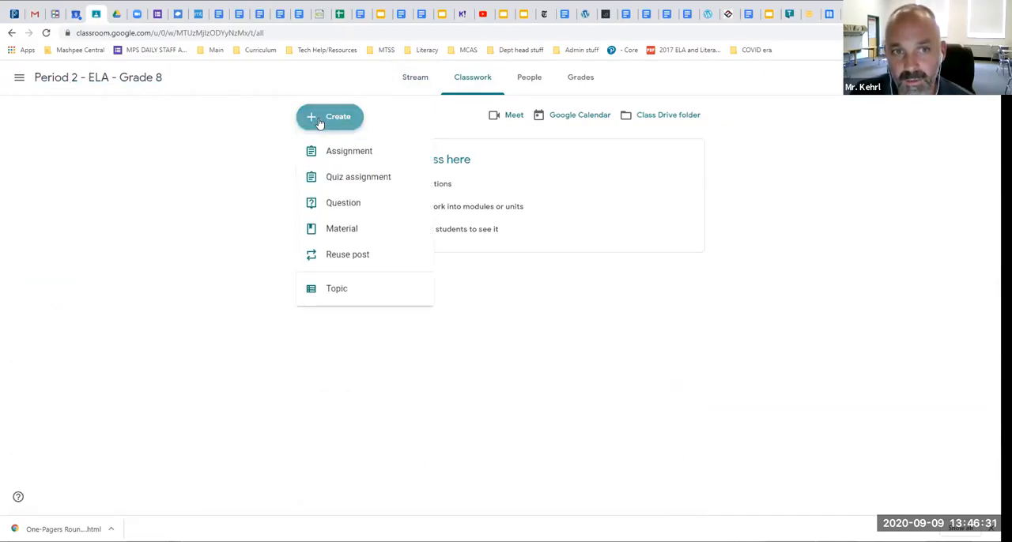
# Step: Start a new assignment and choose Google Drive as the attachment source
pyautogui.click(348, 150)
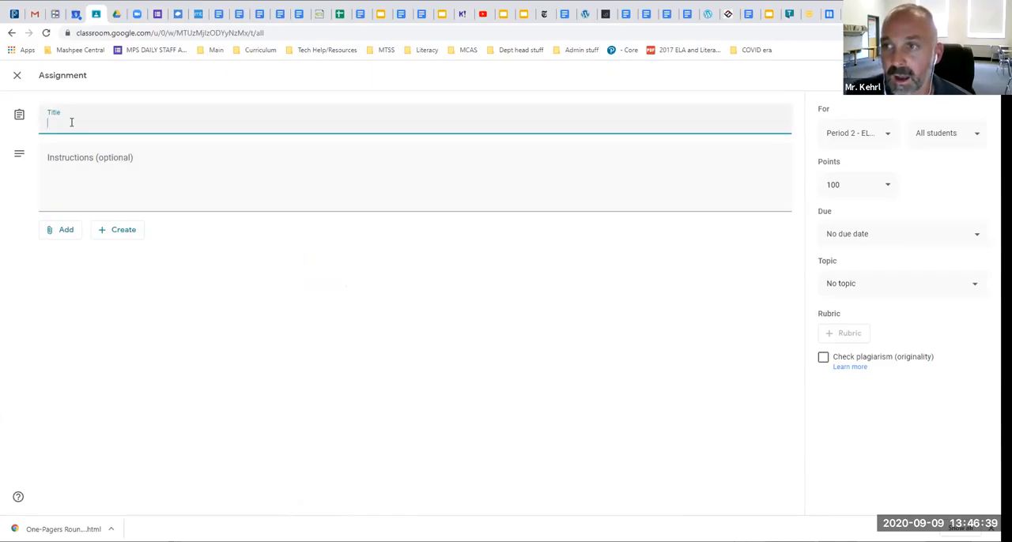
pyautogui.click(60, 229)
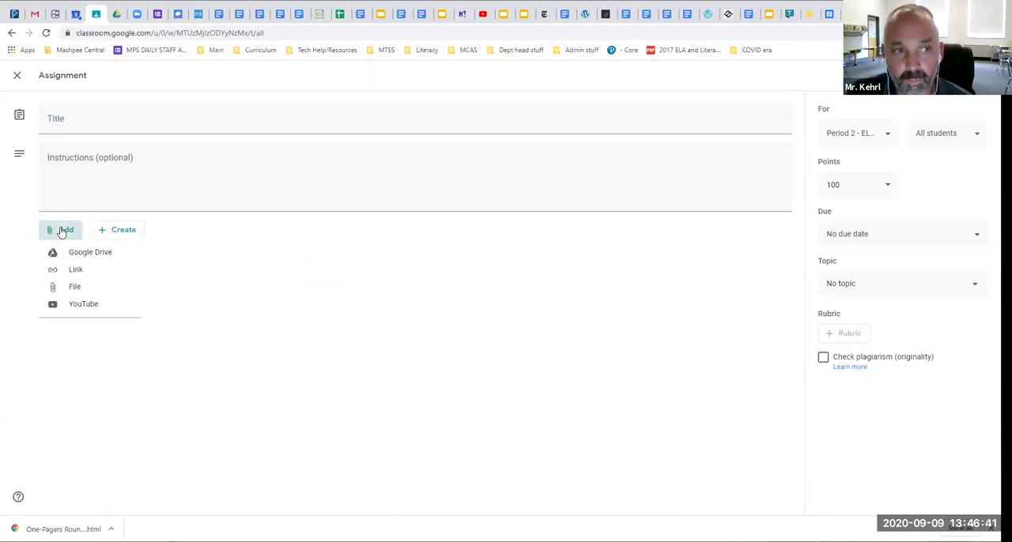
pyautogui.click(90, 251)
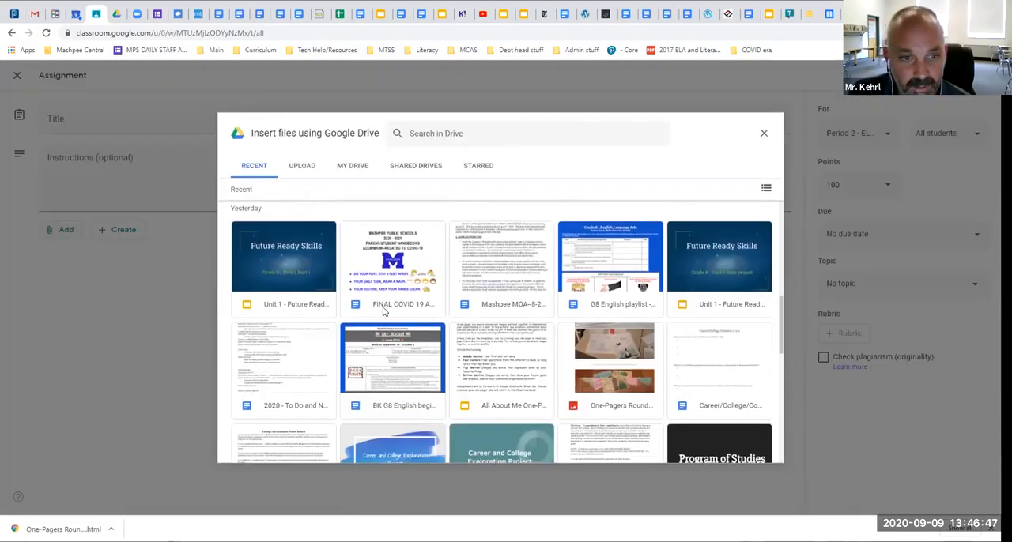
# Step: Insert only the Unit 1 - Future Ready Skills TEACHER COPY slides, dropping the second Future Ready Skills file
pyautogui.click(283, 265)
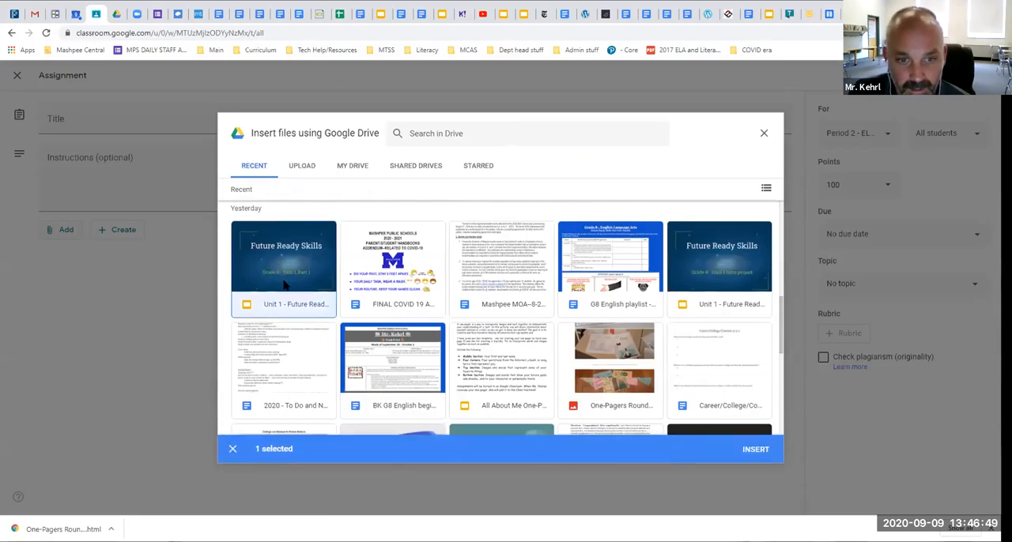
pyautogui.click(718, 256)
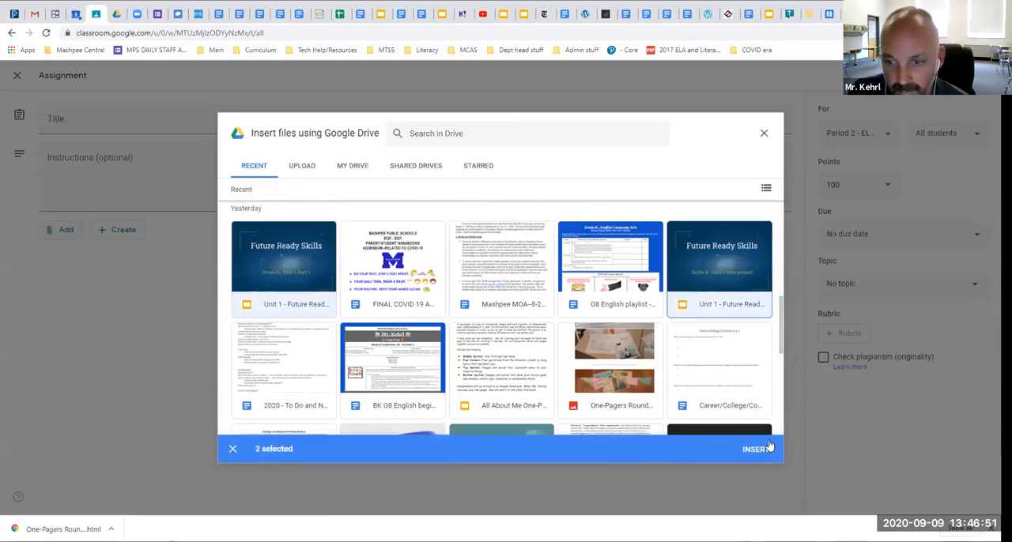
pyautogui.click(720, 269)
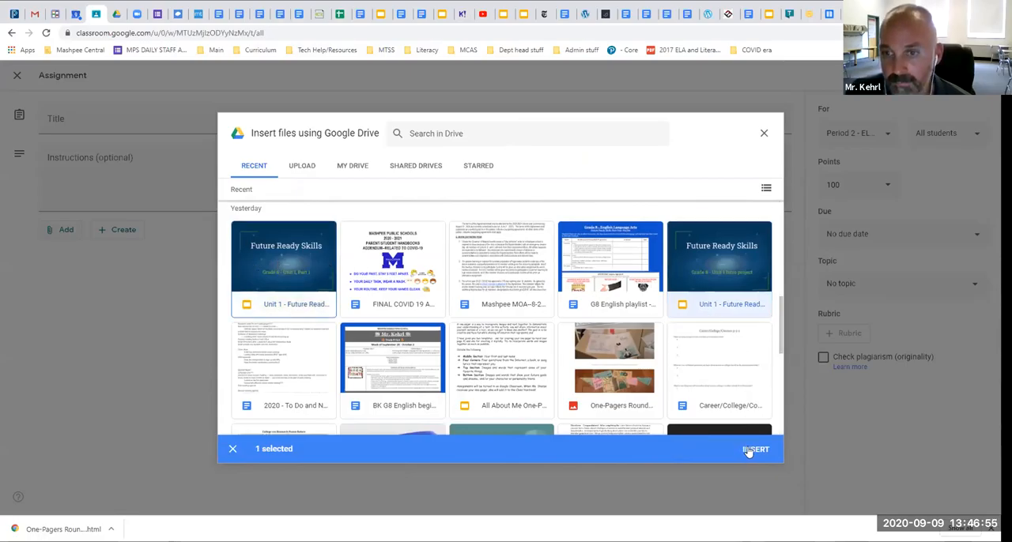
pyautogui.click(756, 450)
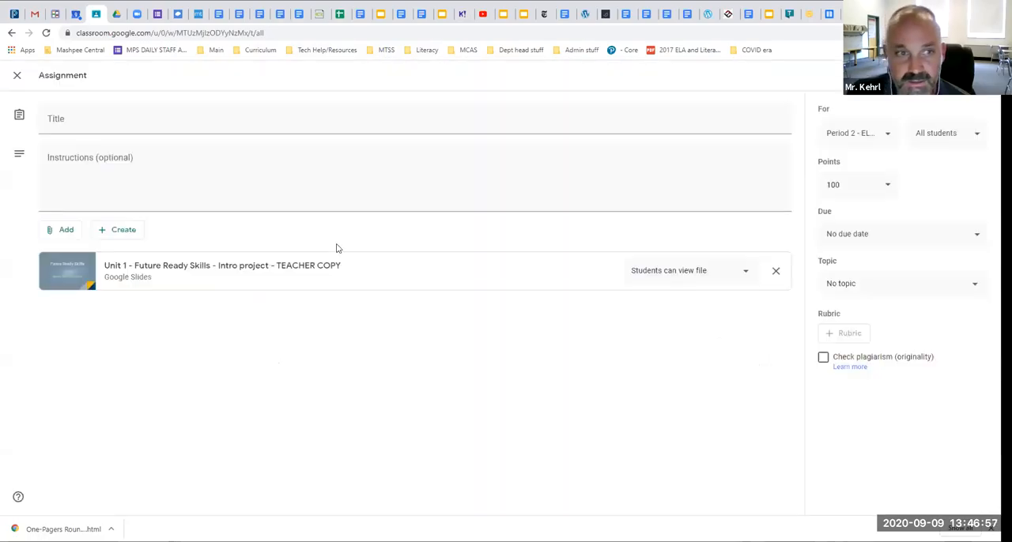
pyautogui.moveTo(417, 275)
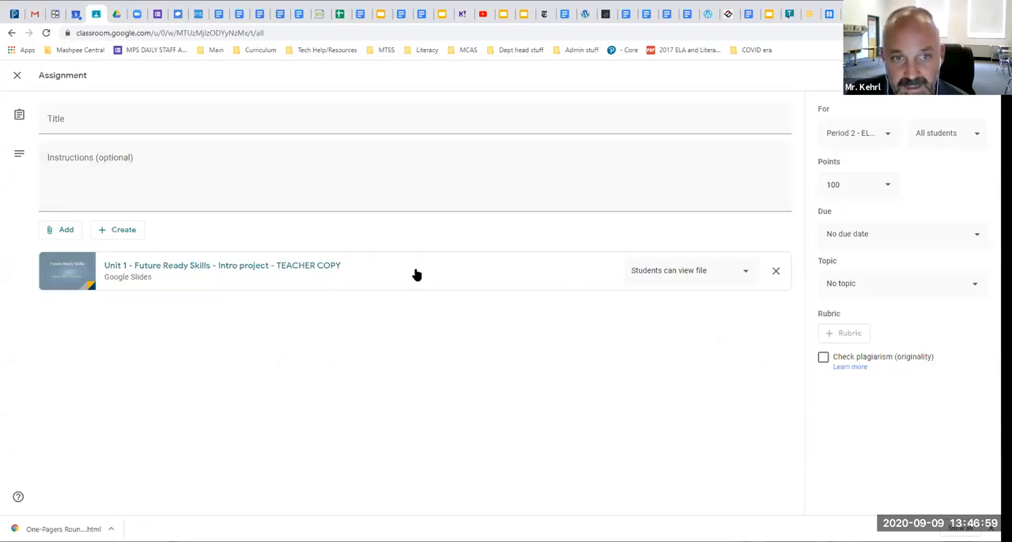
pyautogui.moveTo(345, 239)
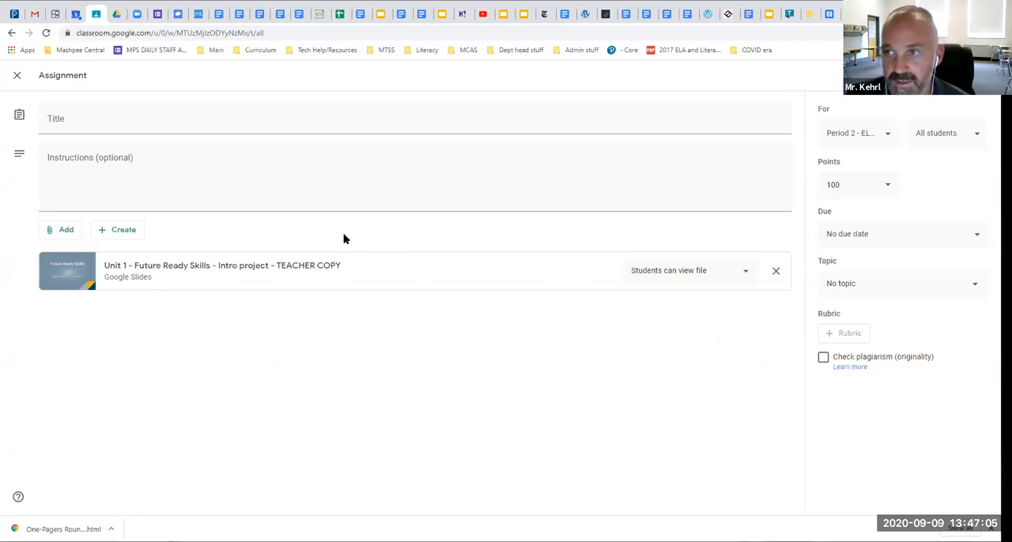
pyautogui.moveTo(656, 287)
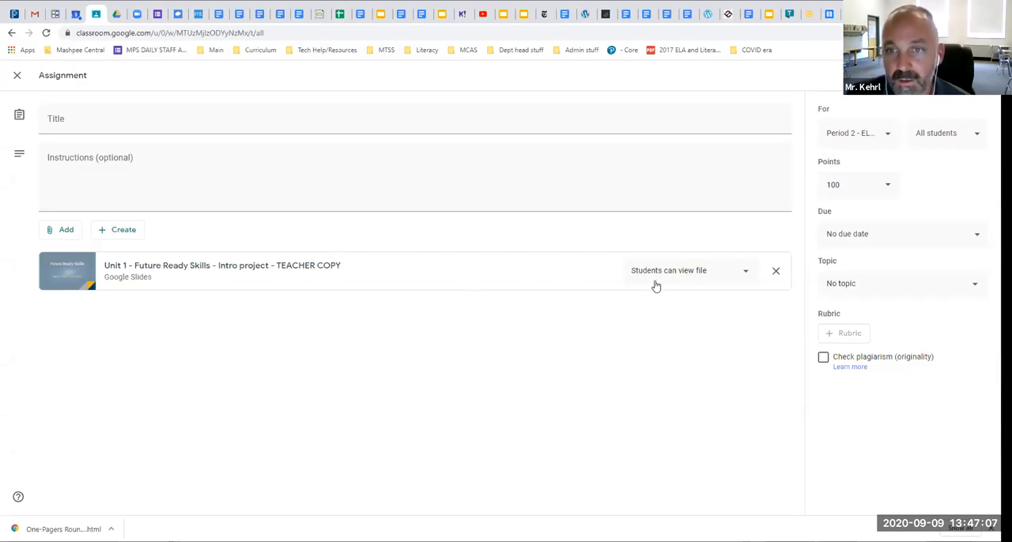
pyautogui.moveTo(668, 277)
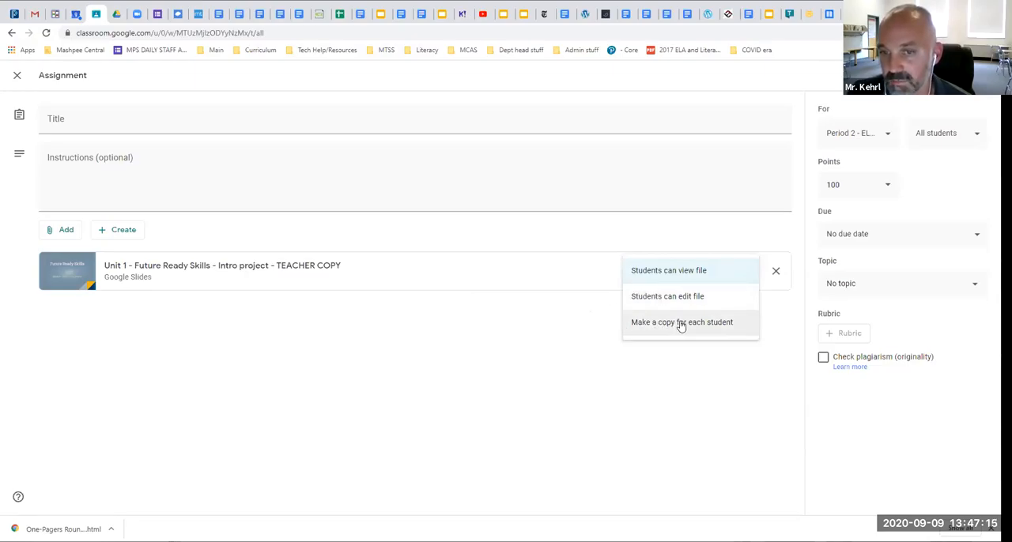
pyautogui.moveTo(703, 329)
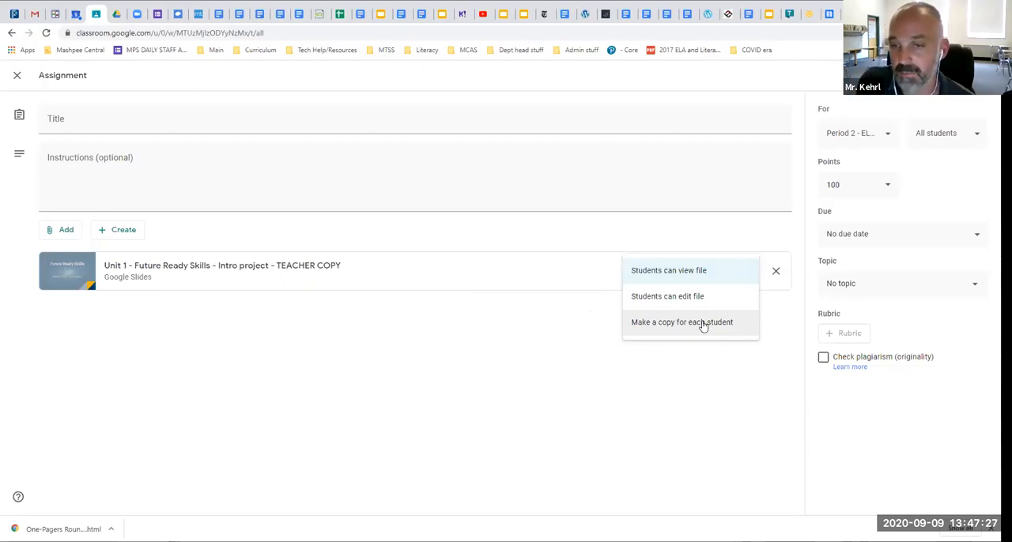
pyautogui.moveTo(686, 323)
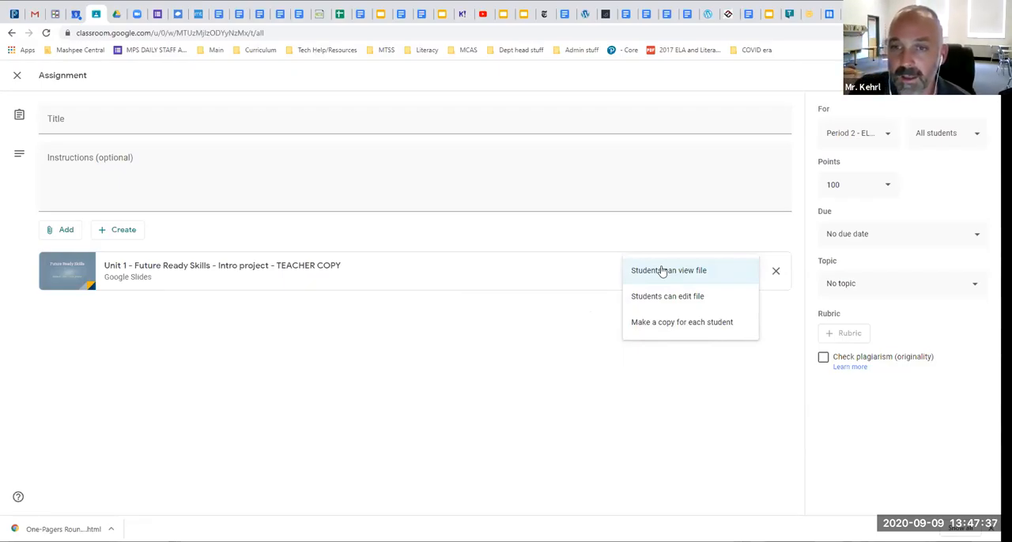
pyautogui.moveTo(682, 323)
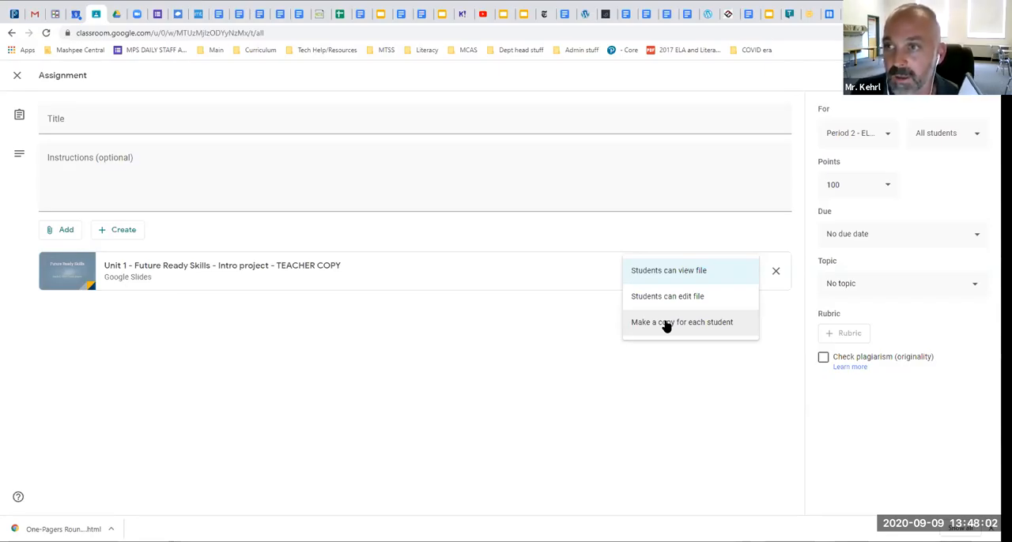
pyautogui.moveTo(709, 323)
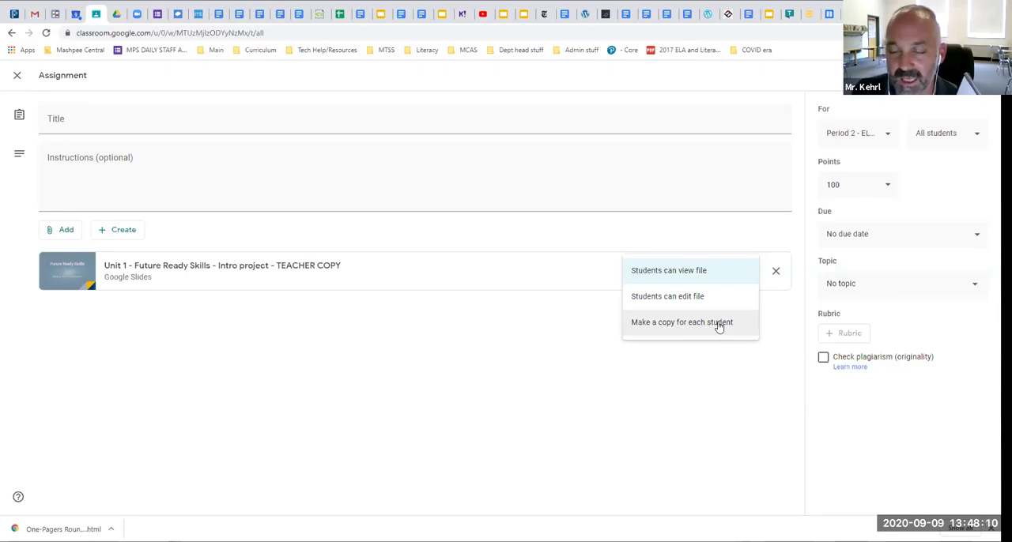
pyautogui.moveTo(656, 282)
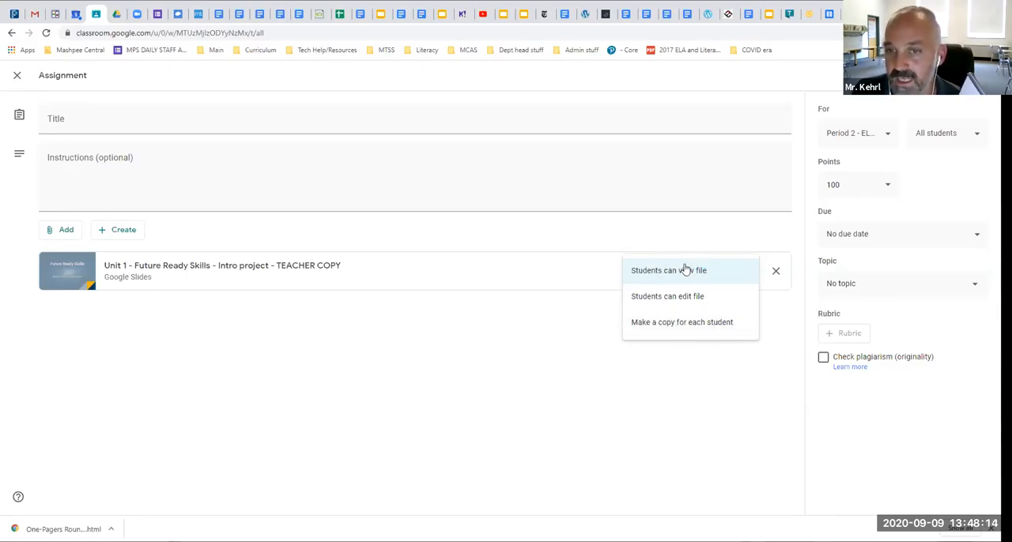
pyautogui.moveTo(699, 276)
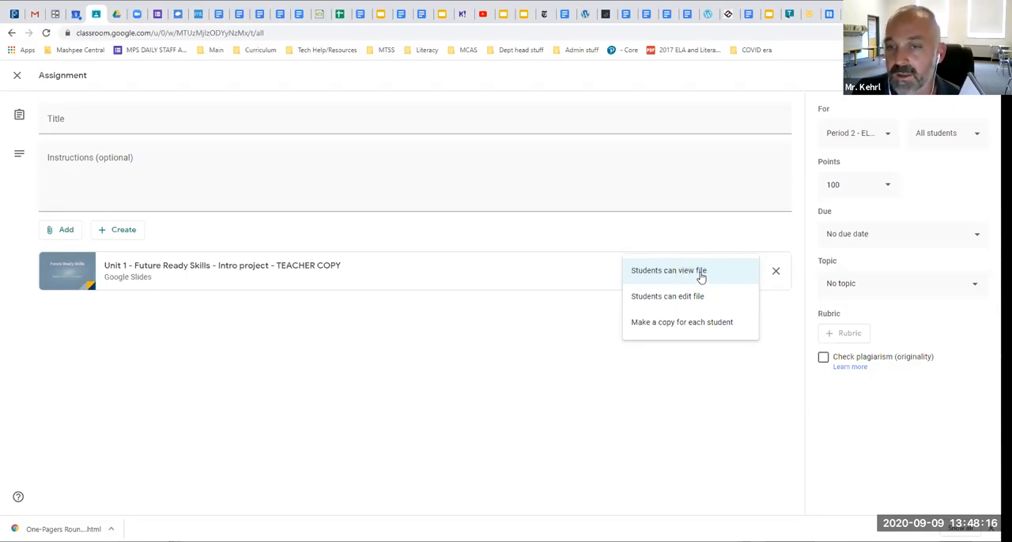
pyautogui.moveTo(688, 275)
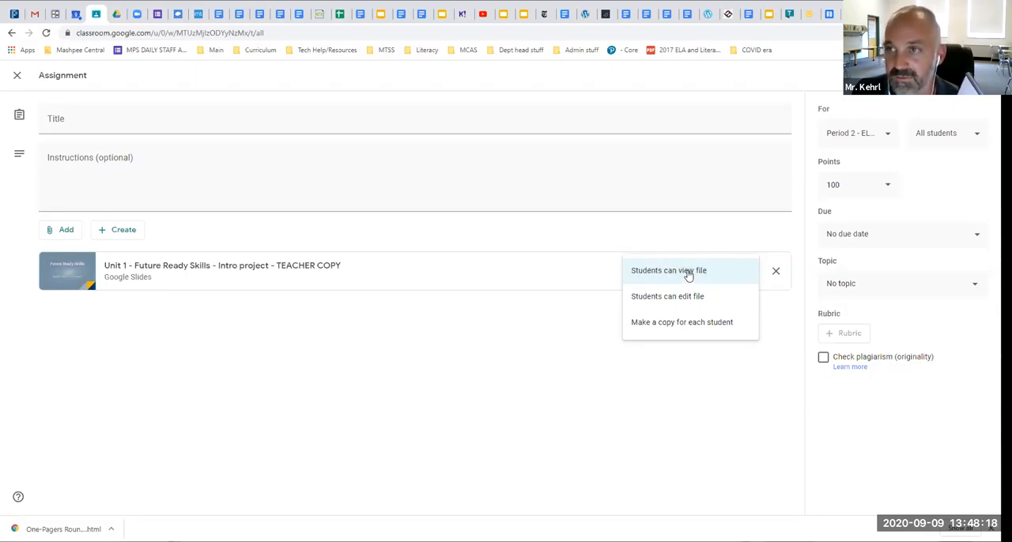
pyautogui.moveTo(652, 275)
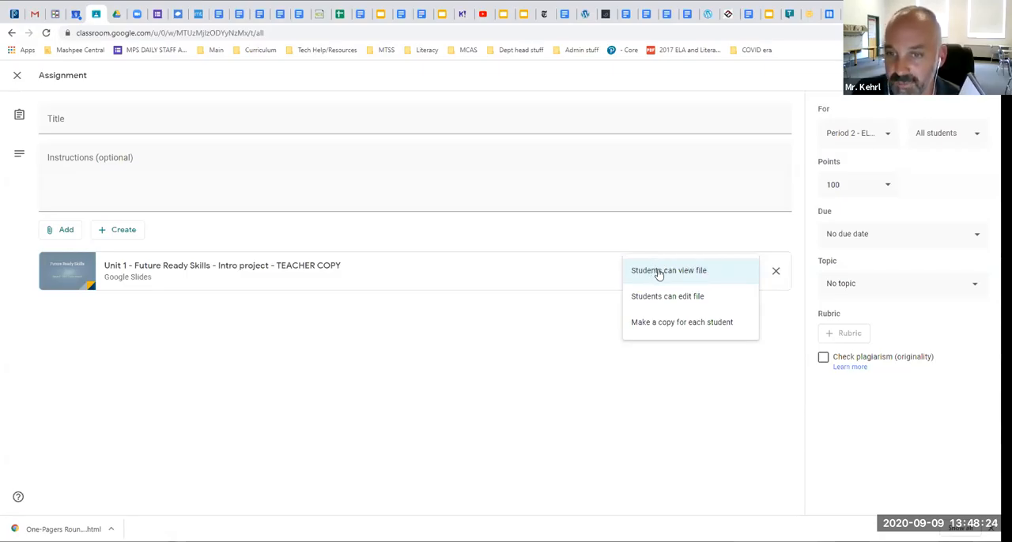
pyautogui.moveTo(667, 278)
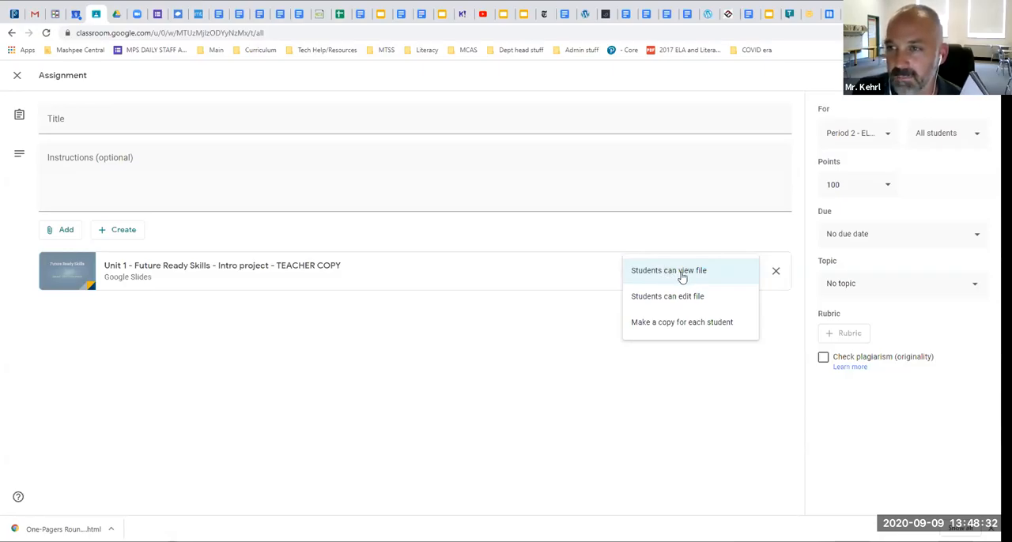
pyautogui.moveTo(536, 275)
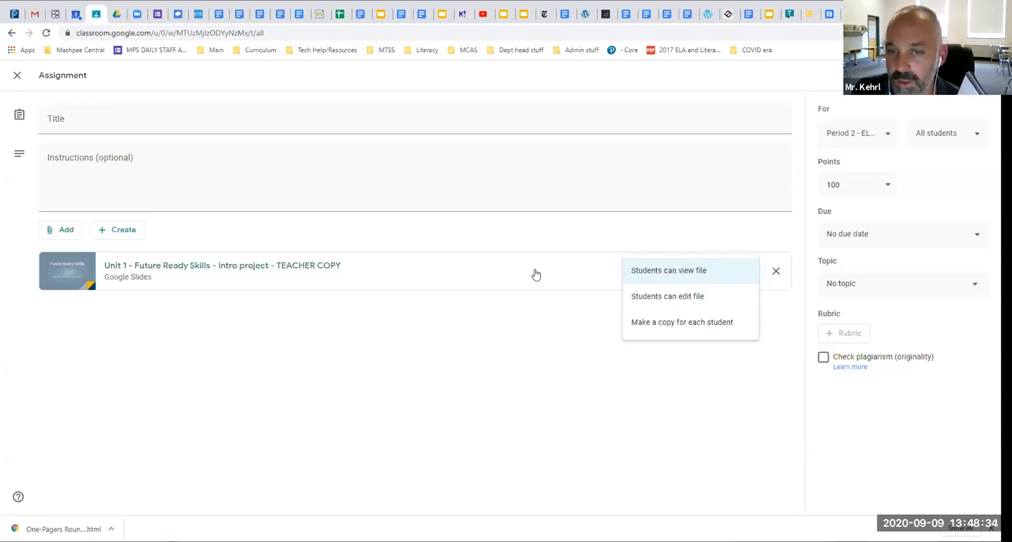
pyautogui.moveTo(367, 270)
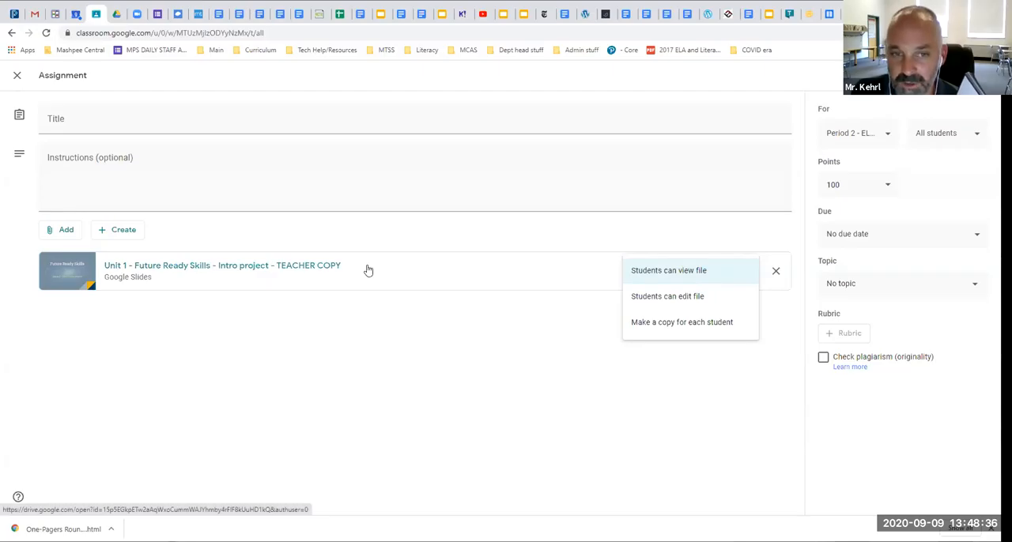
pyautogui.moveTo(686, 271)
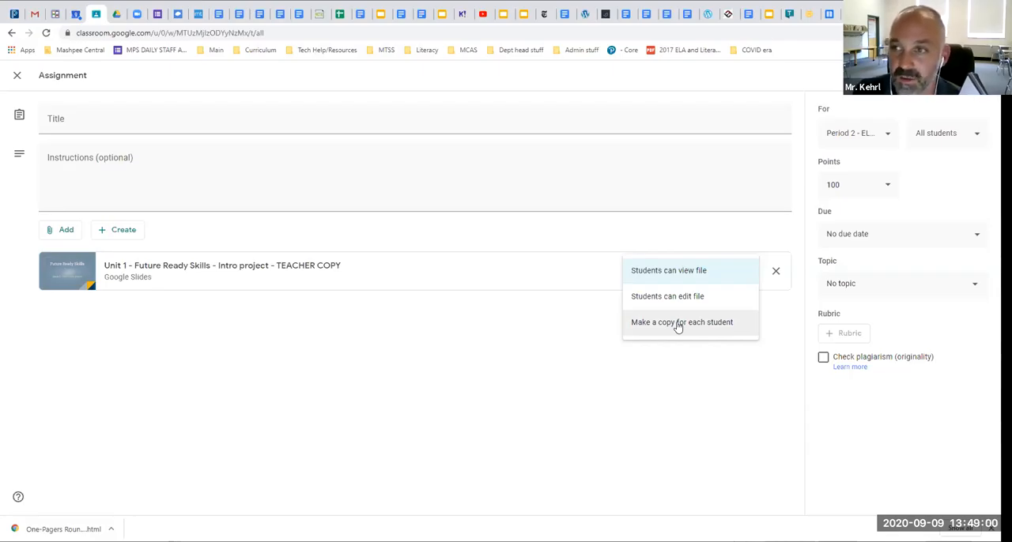
pyautogui.moveTo(653, 370)
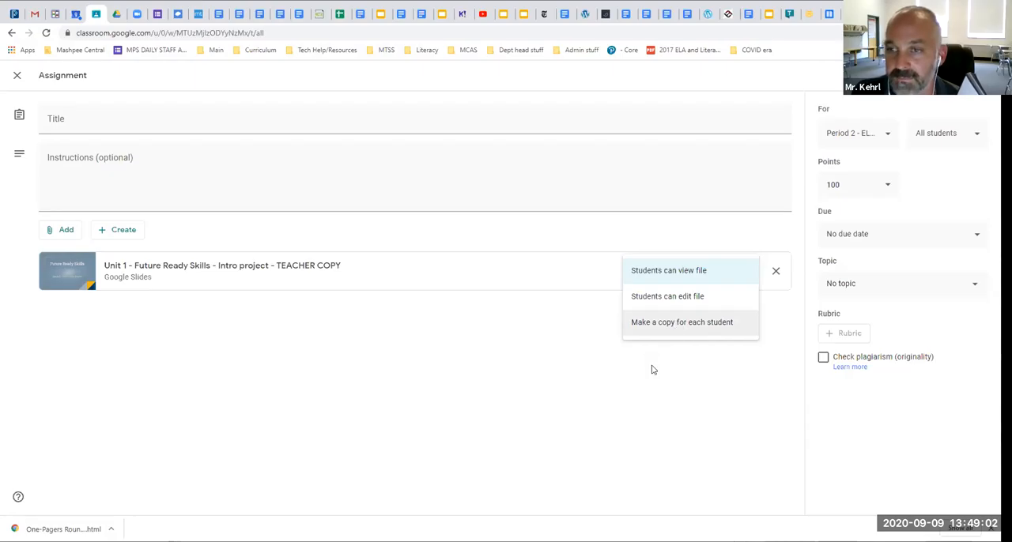
# Step: Keep 'Students can view file' on the attachment and switch to the Gmail inbox
pyautogui.click(668, 270)
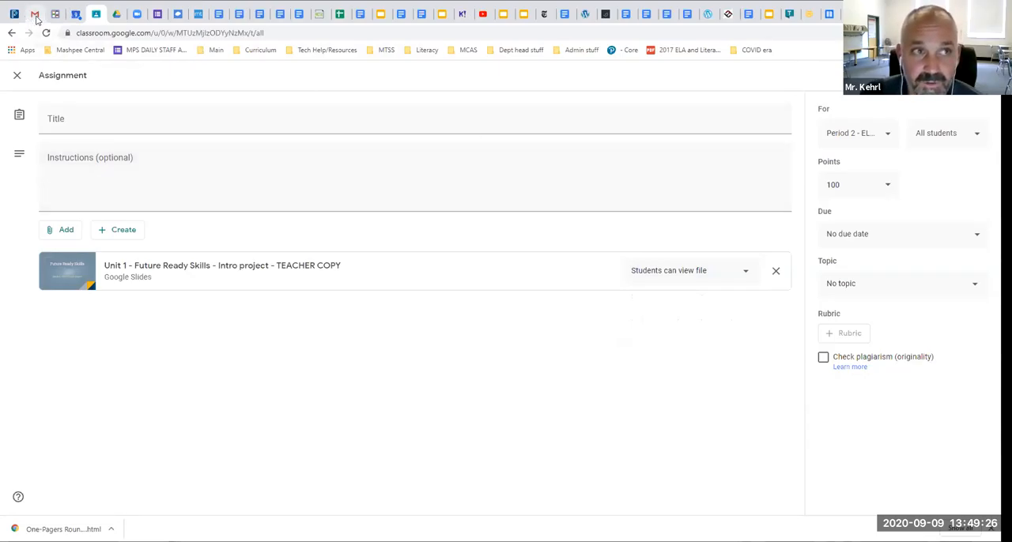
pyautogui.click(34, 14)
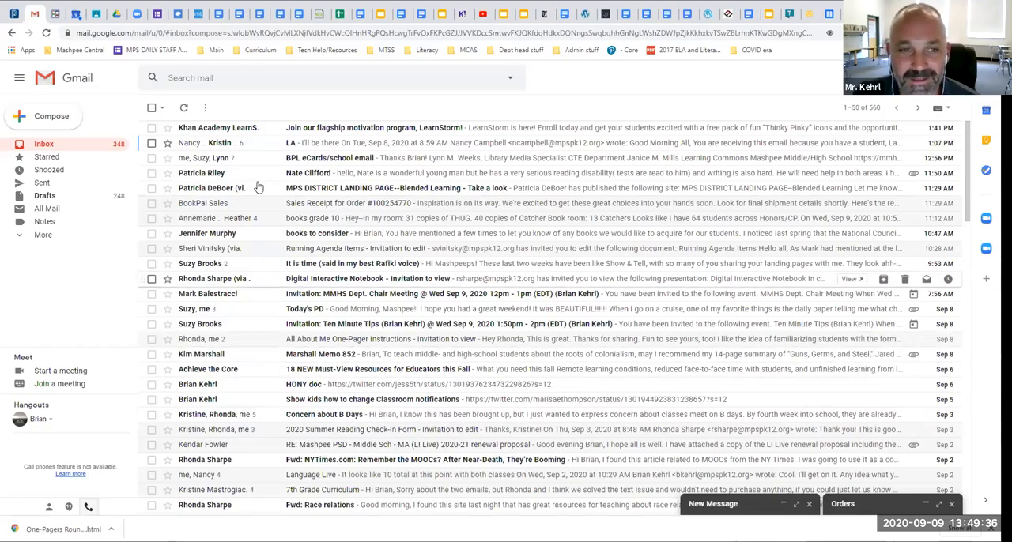
pyautogui.moveTo(249, 370)
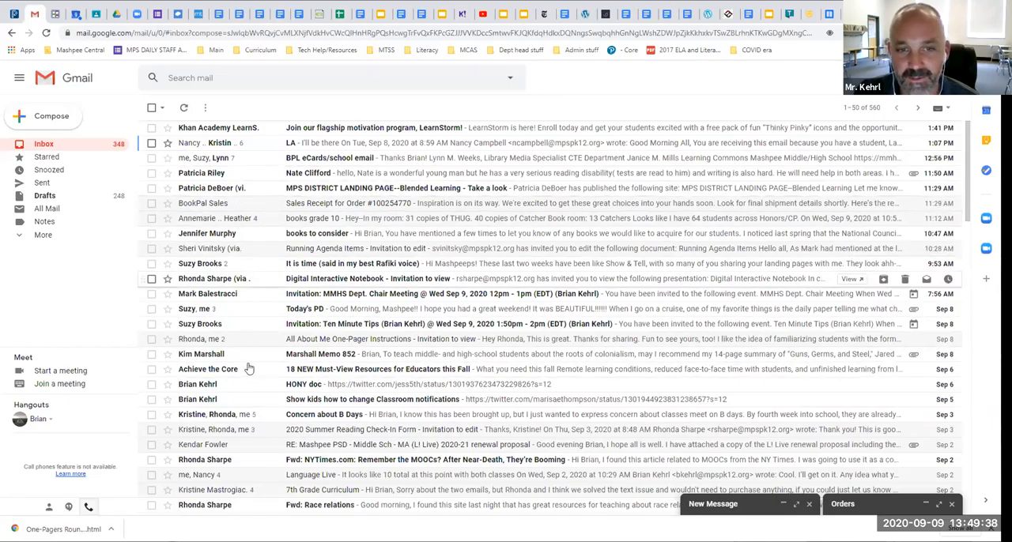
pyautogui.moveTo(262, 263)
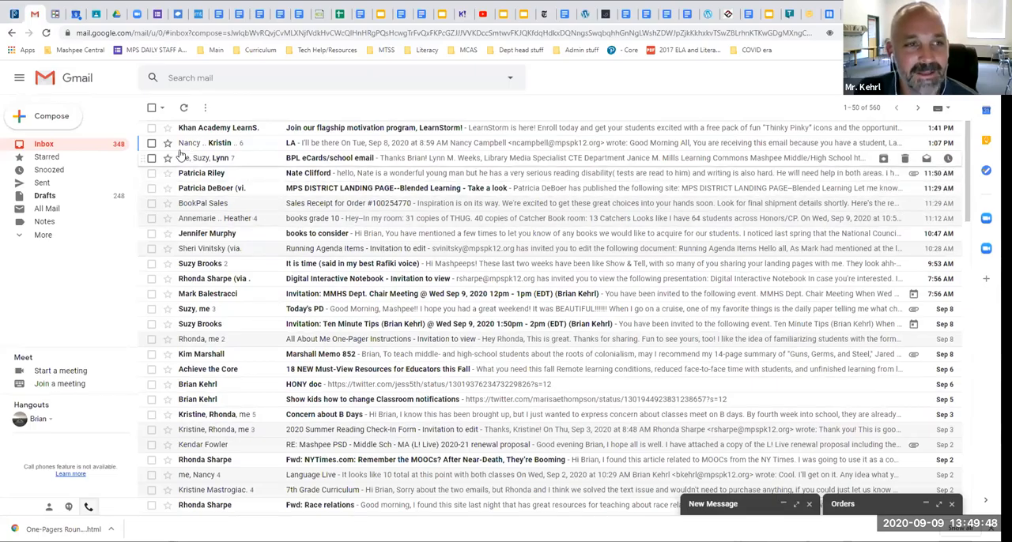
pyautogui.moveTo(152, 202)
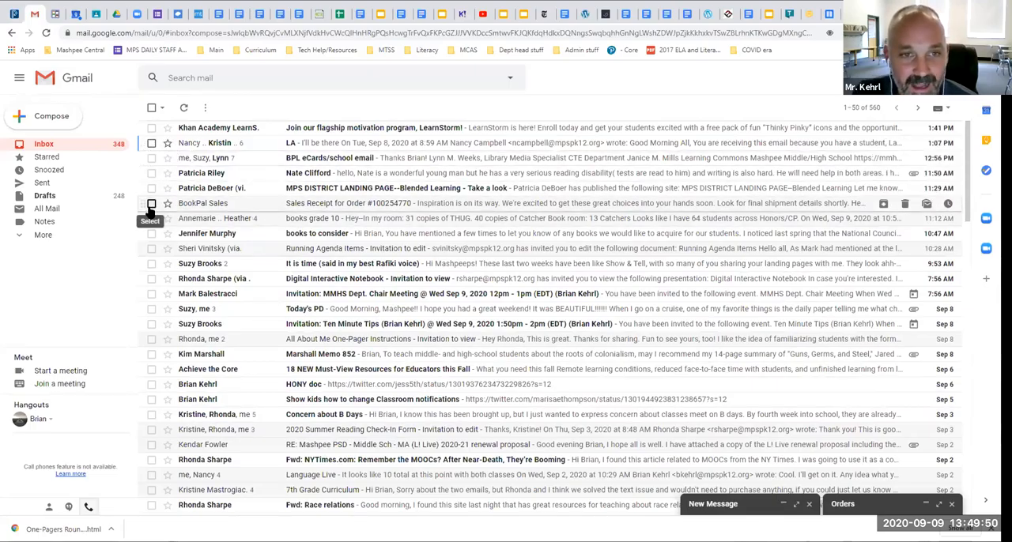
# Step: Select the BookPal Sales receipt email and archive it out of the inbox
pyautogui.click(152, 203)
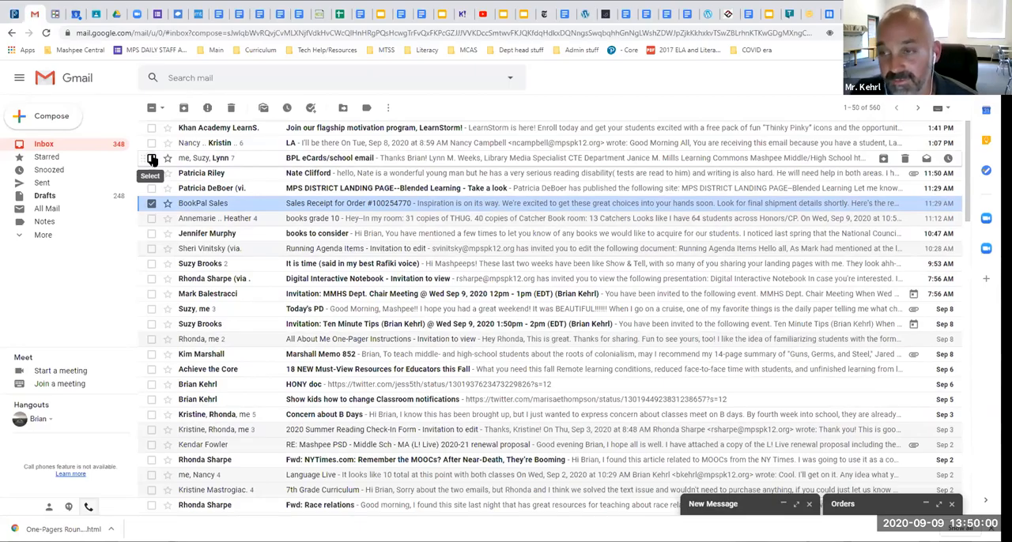
pyautogui.moveTo(180, 215)
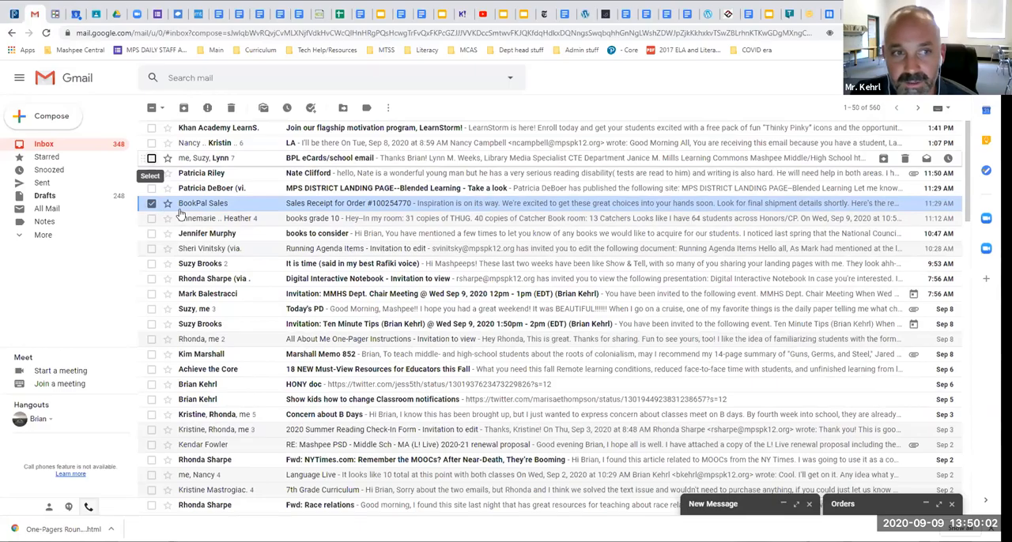
pyautogui.moveTo(168, 203)
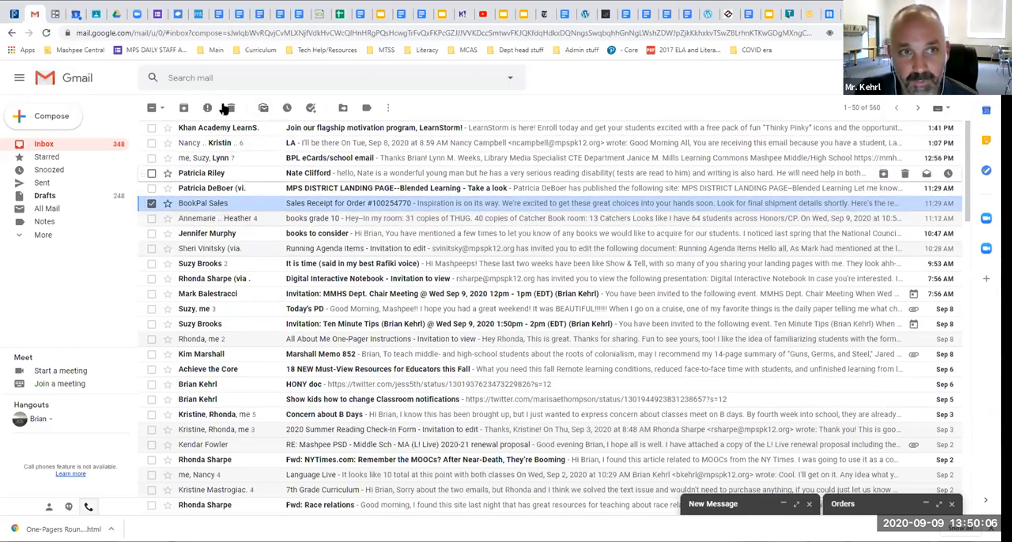
pyautogui.moveTo(231, 107)
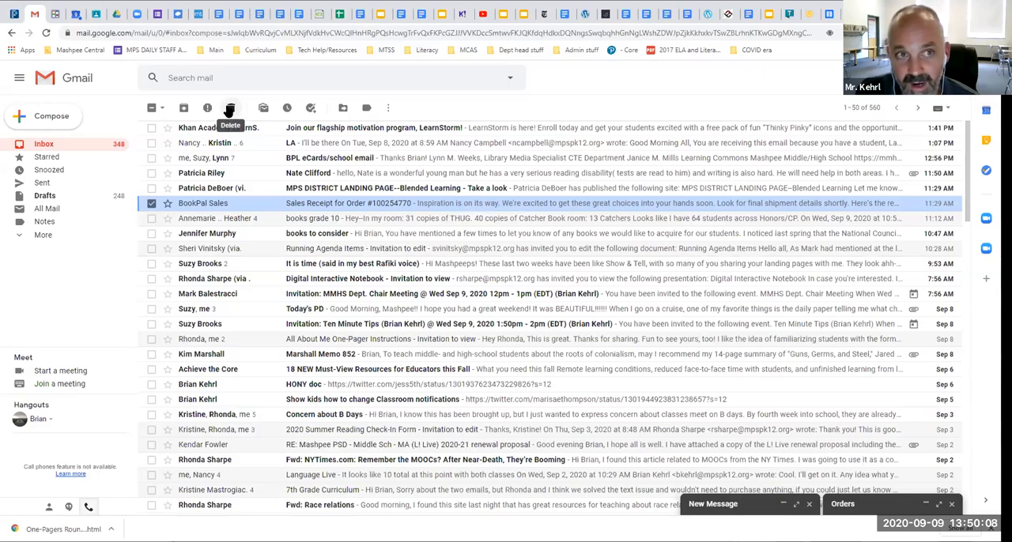
pyautogui.moveTo(183, 107)
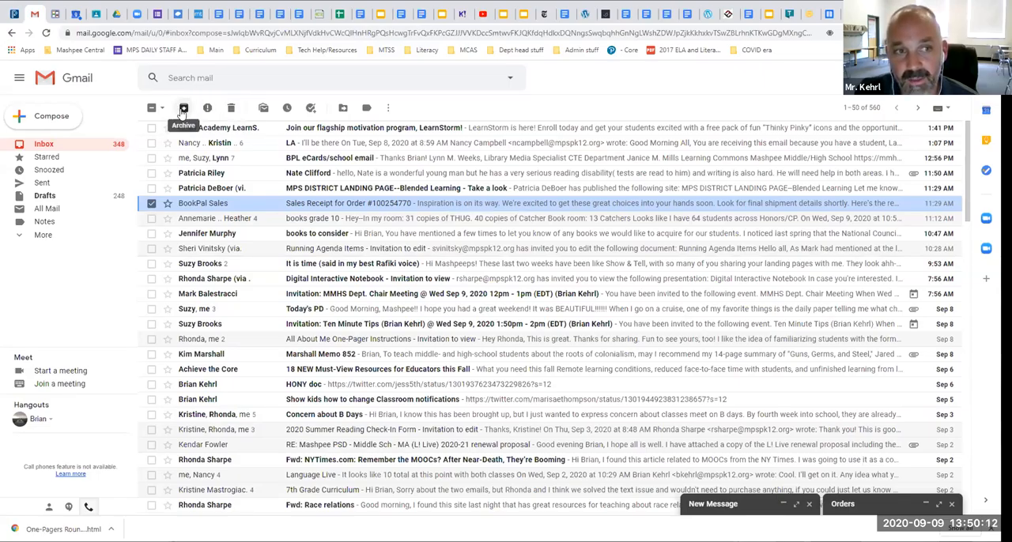
pyautogui.click(183, 107)
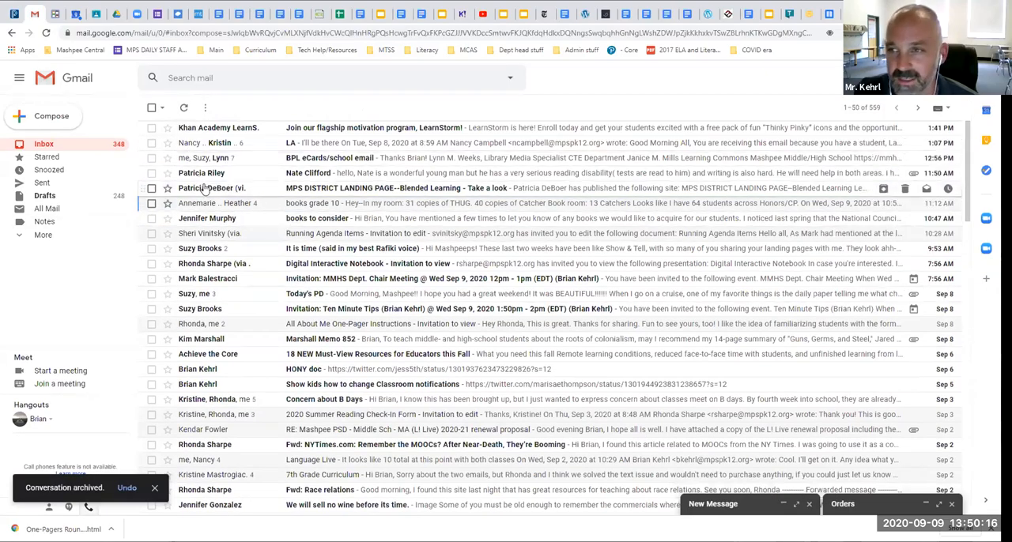
pyautogui.moveTo(196, 203)
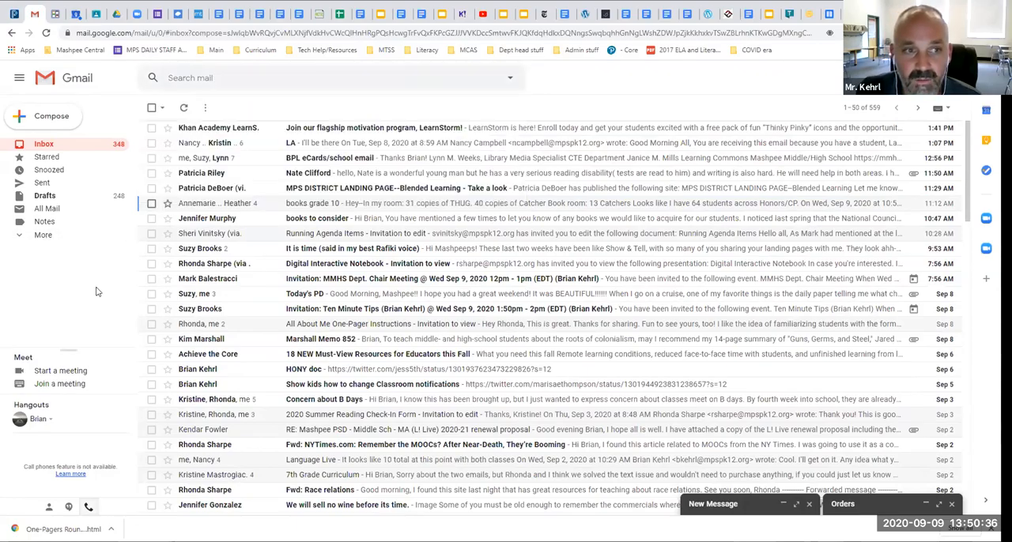
pyautogui.moveTo(136, 132)
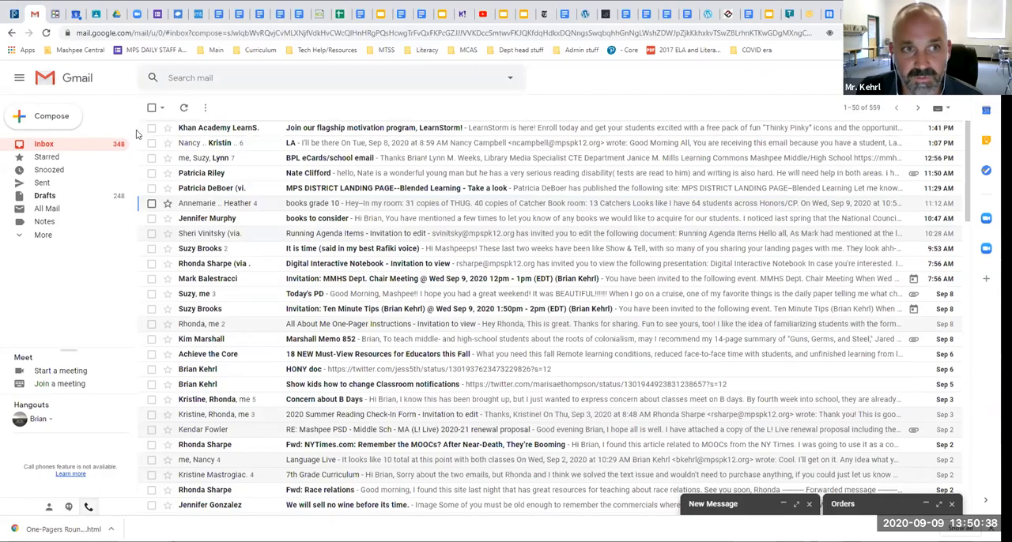
# Step: Select the Khan Academy LearnStorm email at the top of the inbox and archive it
pyautogui.click(152, 126)
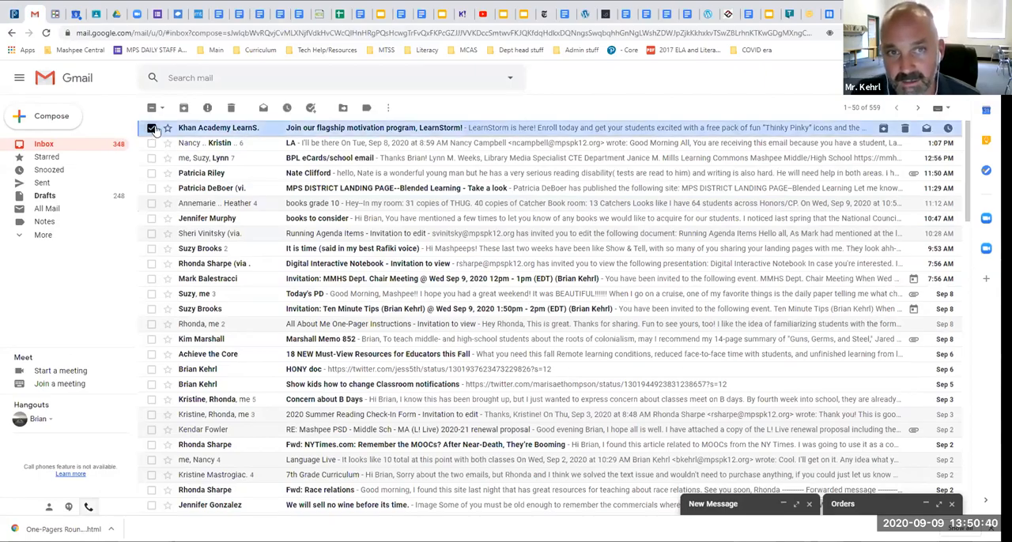
pyautogui.click(152, 126)
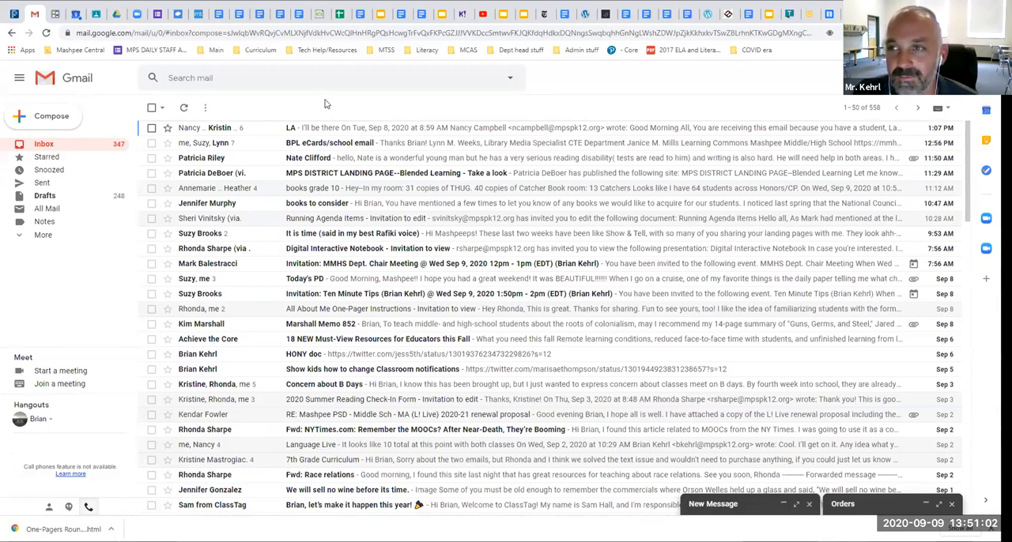
pyautogui.moveTo(685, 98)
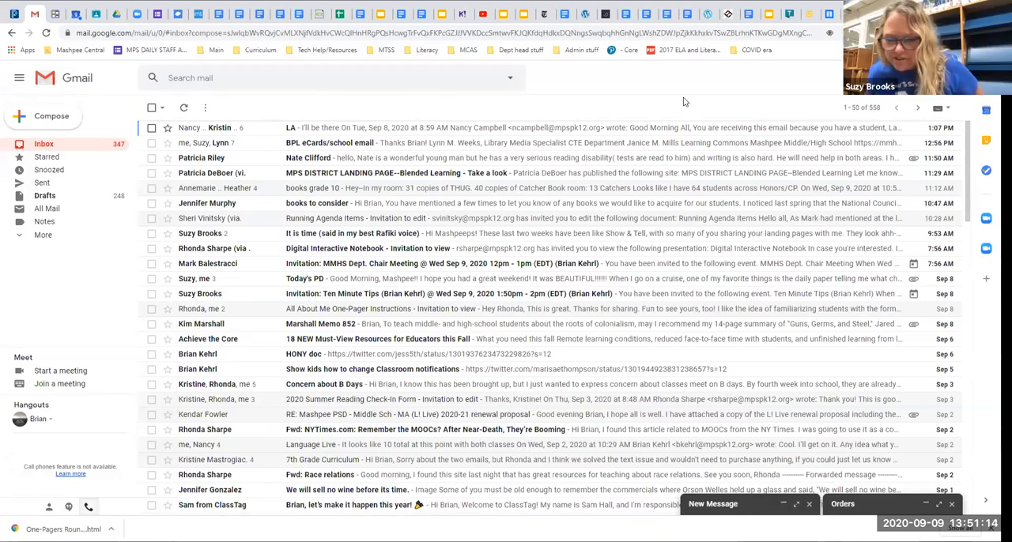
pyautogui.moveTo(499, 17)
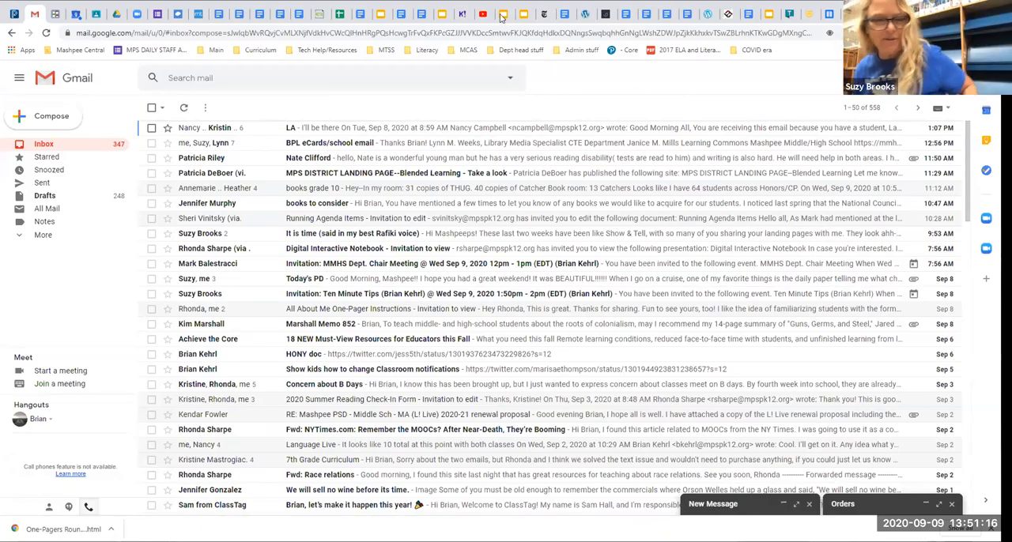
pyautogui.click(692, 12)
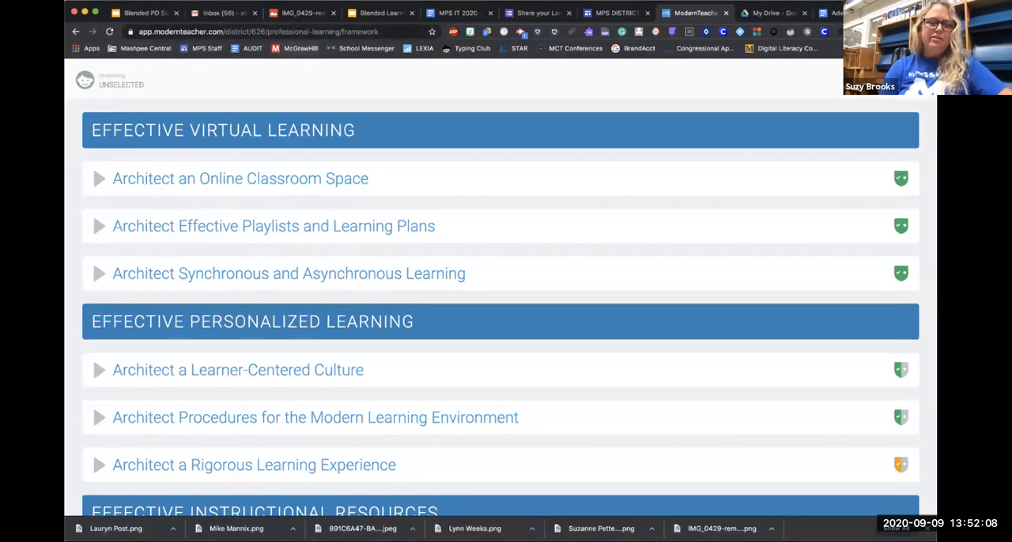
pyautogui.moveTo(299, 47)
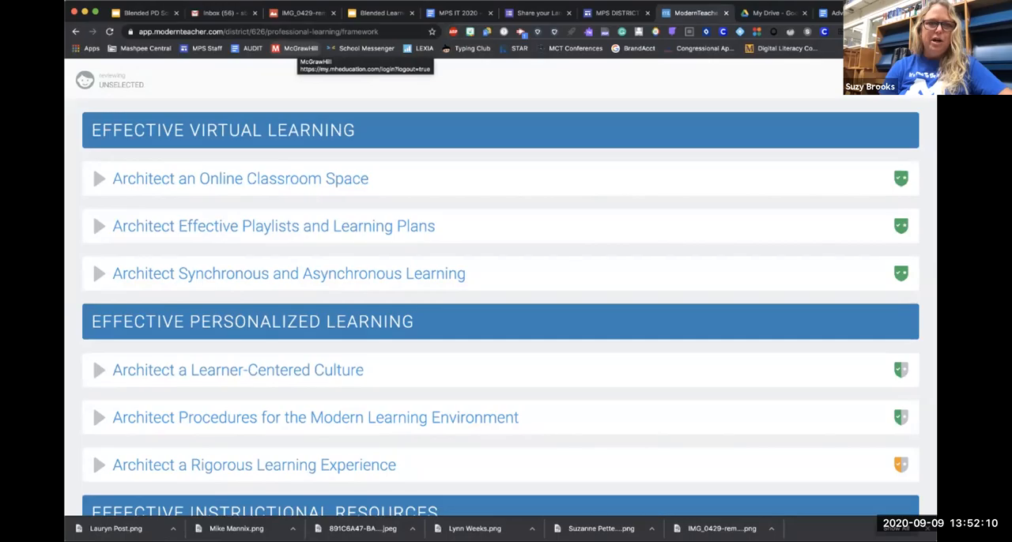
# Step: Use the McGrawHill bookmark on the bookmarks bar to reach the McGraw Hill log-in page
pyautogui.rightClick(299, 48)
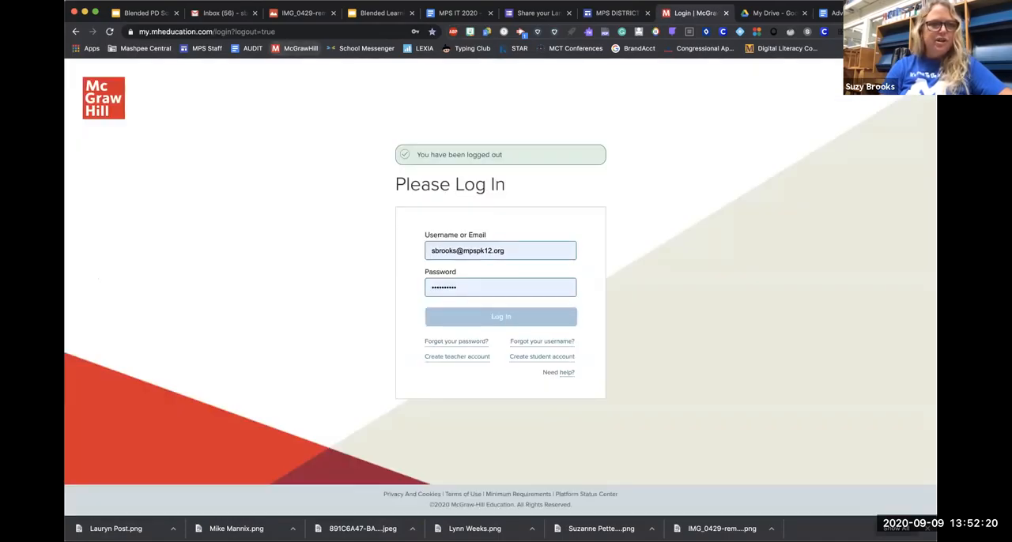
# Step: Show the bookmark's options, then an open tab's context menu with Pin, Duplicate and Close
pyautogui.rightClick(301, 48)
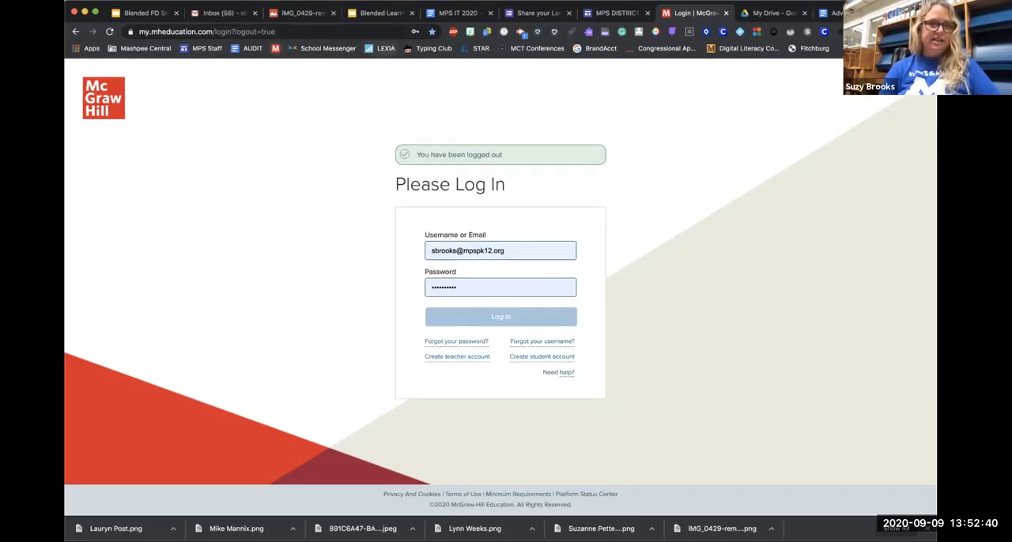
pyautogui.moveTo(386, 48)
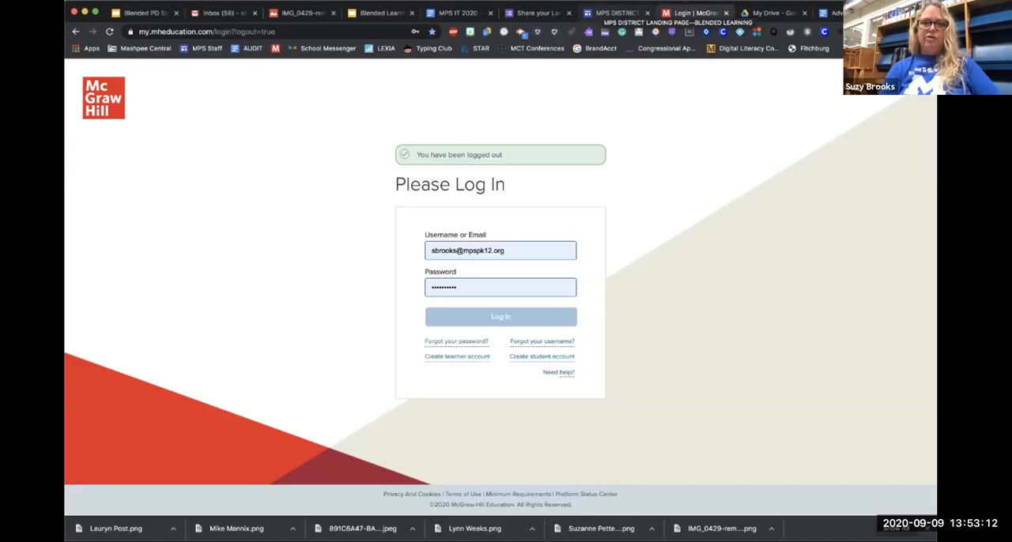
pyautogui.rightClick(696, 13)
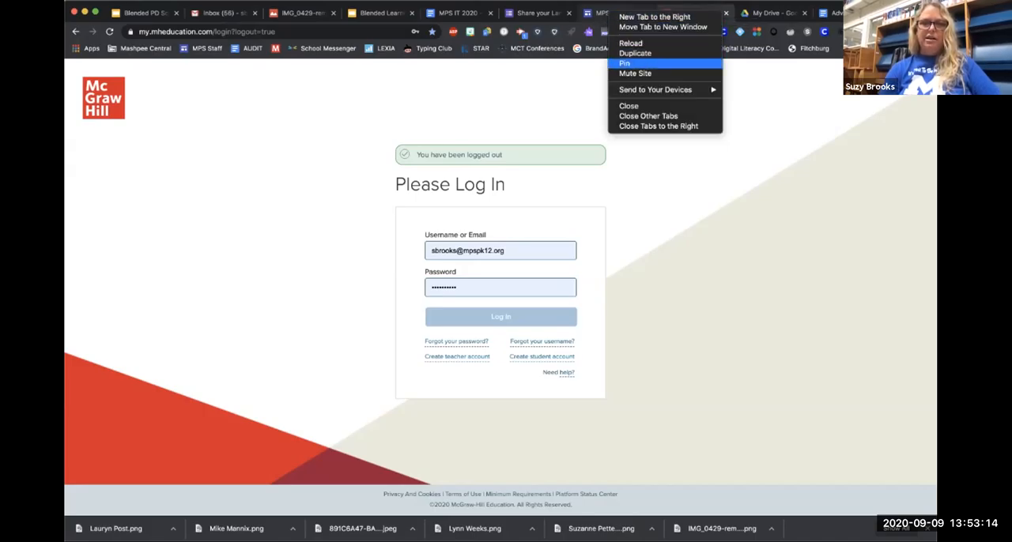